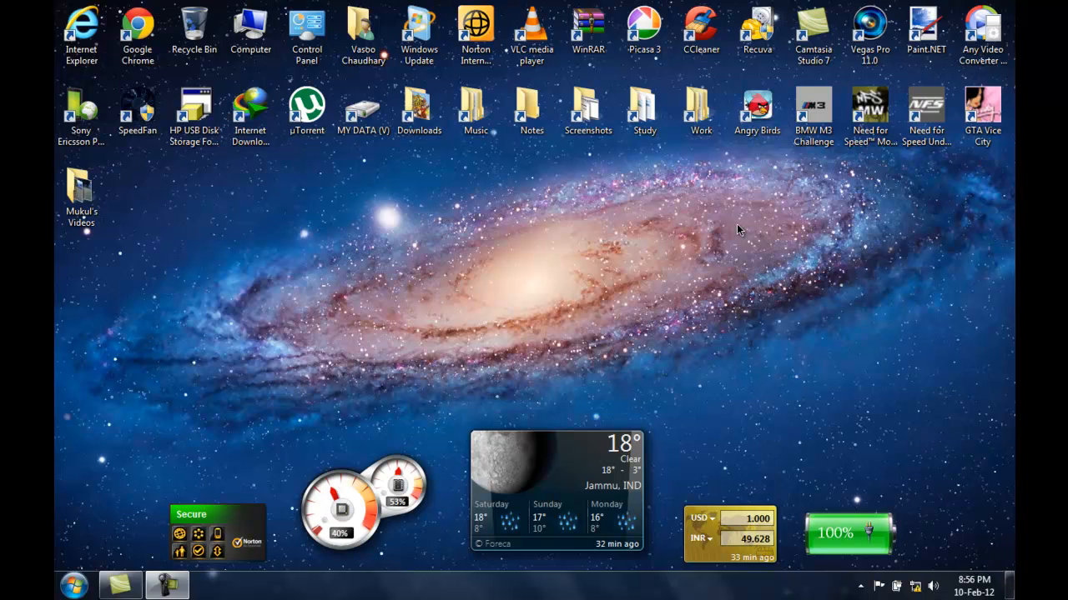
mouse_move(291, 82)
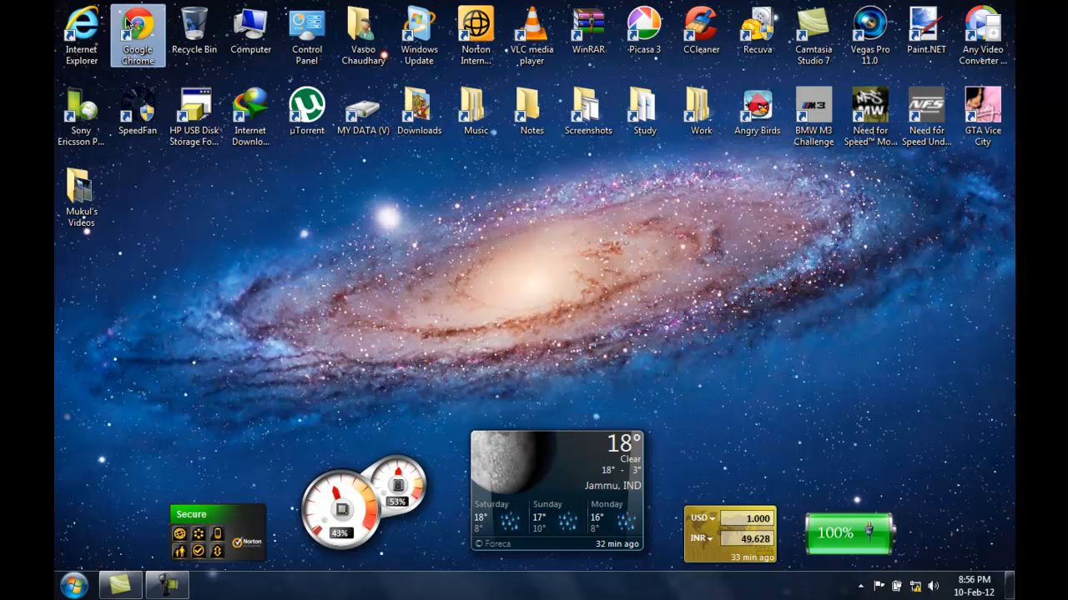
- Launch Chrome, go to 192.168.1.1, and enter user name admin at the login prompt
double_click(138, 33)
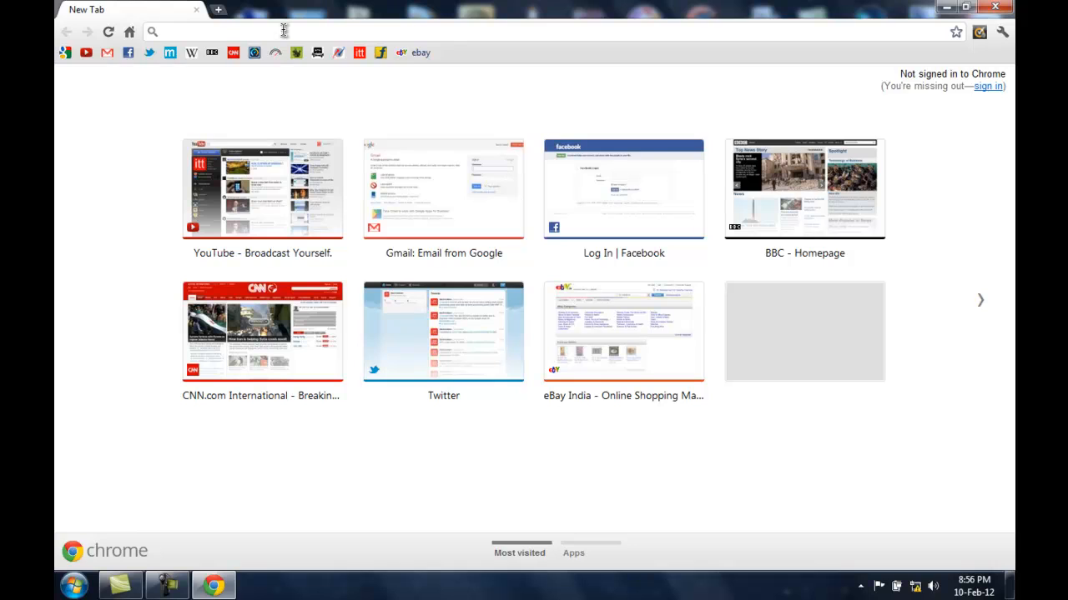
text(192.168.1.1)
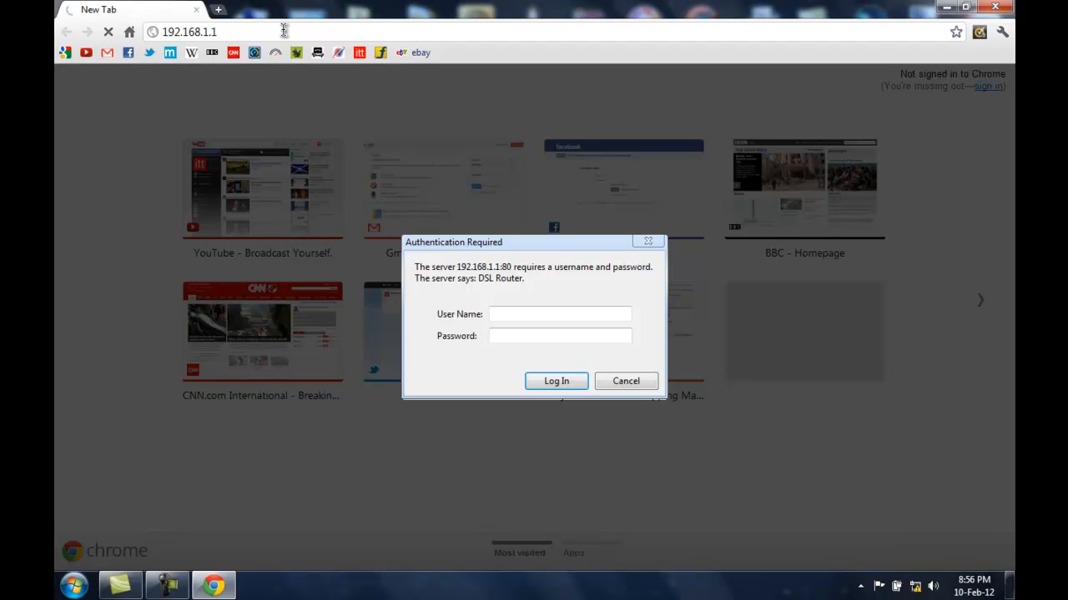
click(560, 314)
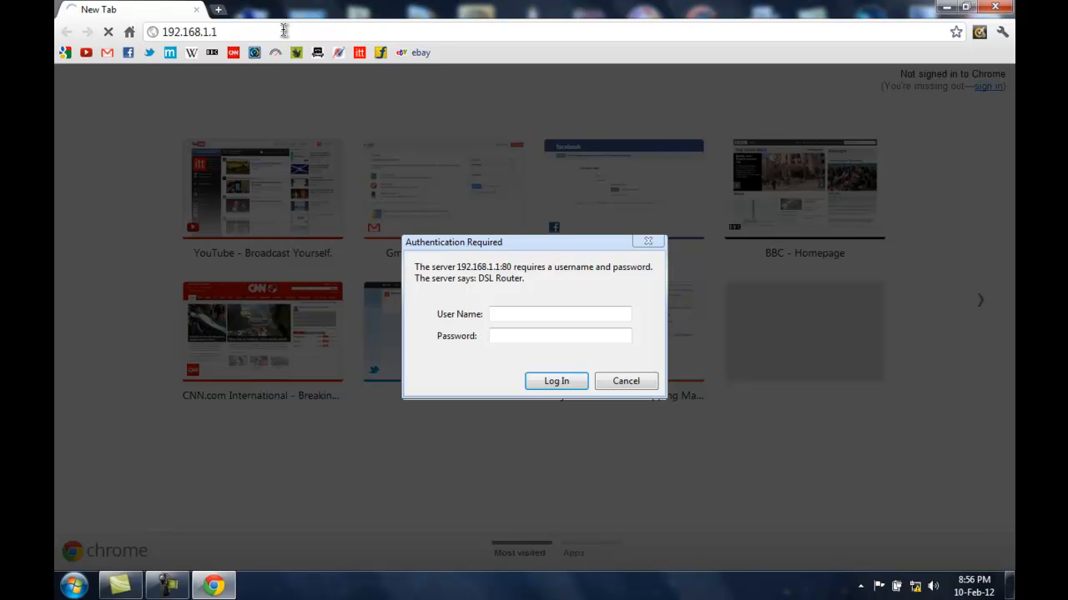
text(admin)
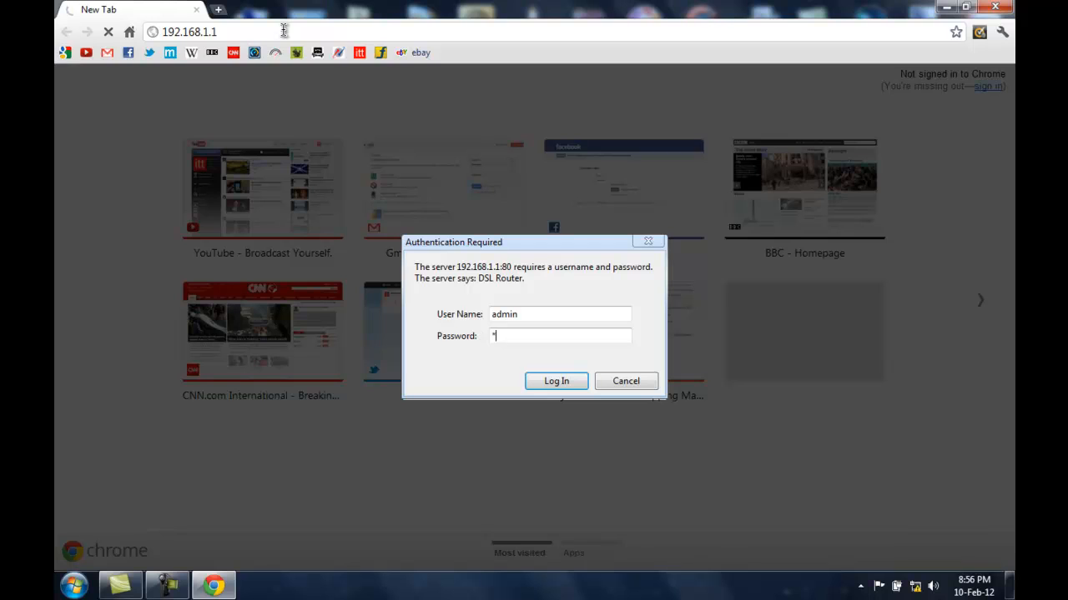
- Log in and go to Advanced Setup > WAN
click(556, 381)
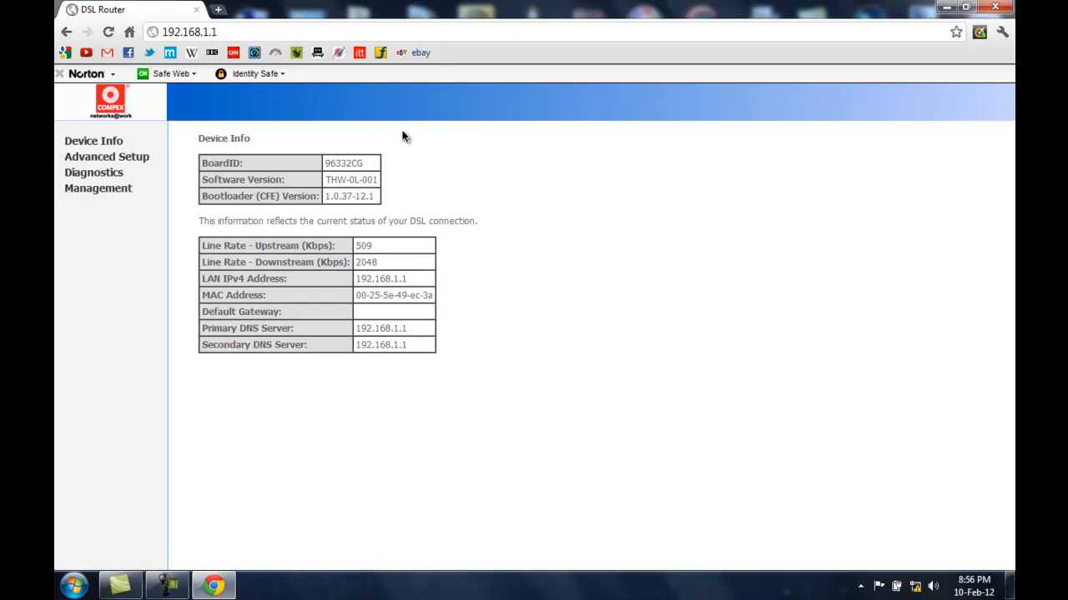
mouse_move(390, 131)
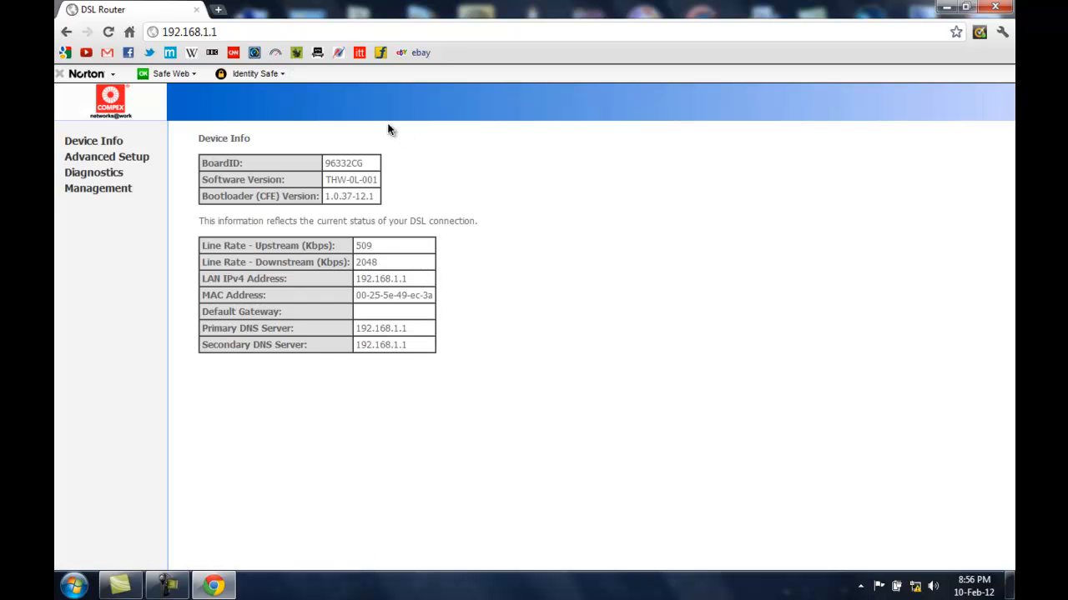
click(106, 157)
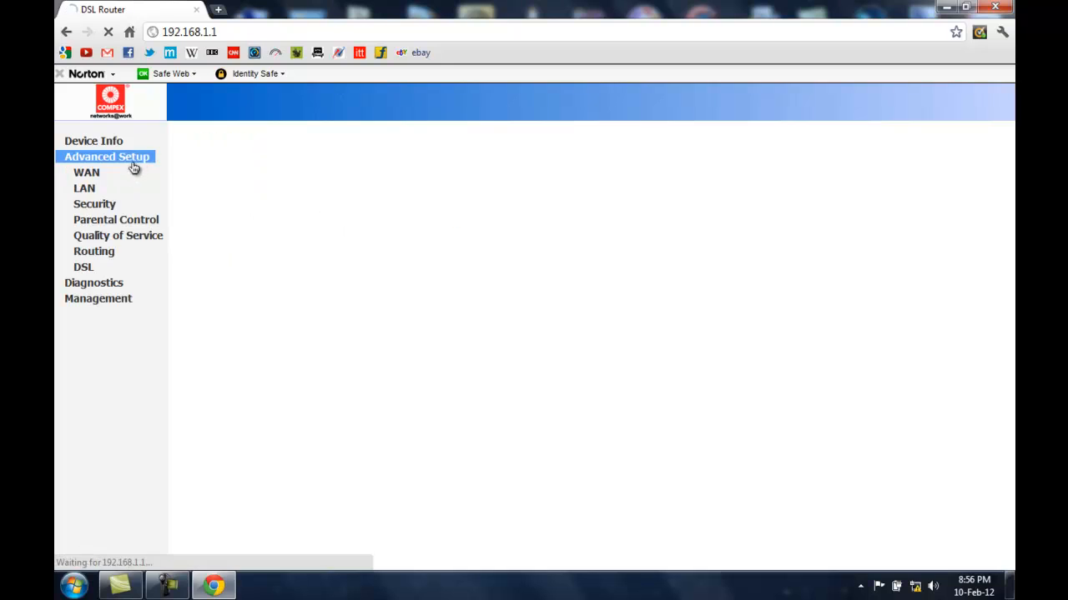
click(86, 173)
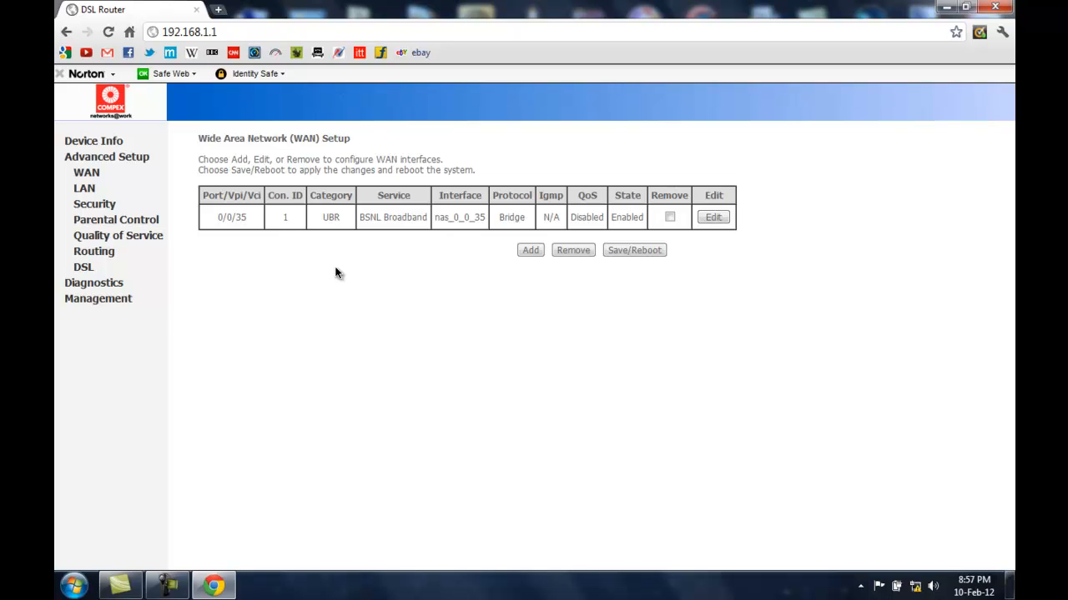
mouse_move(329, 268)
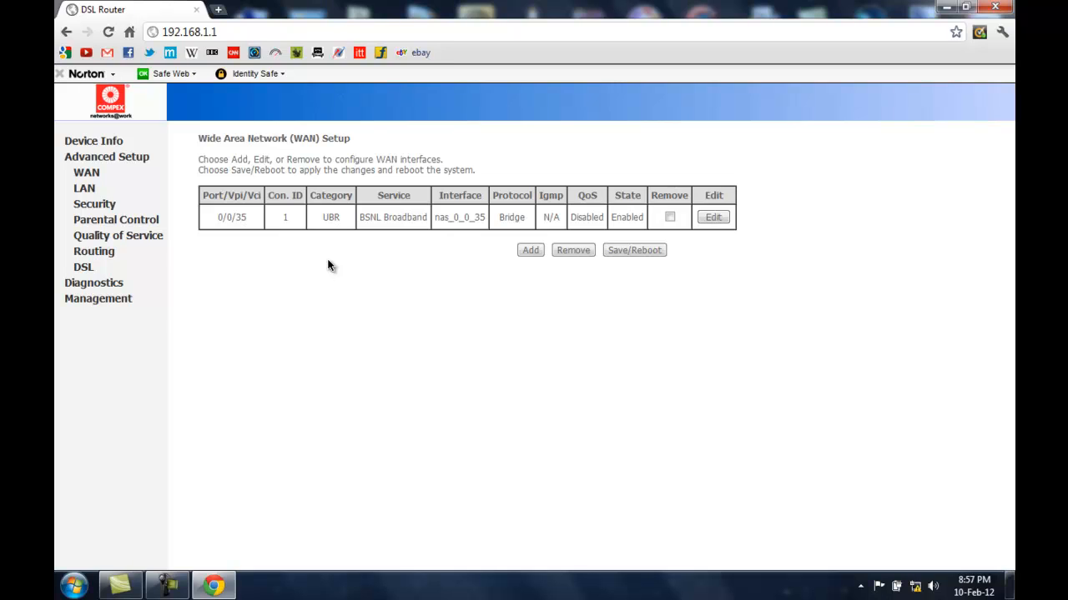
mouse_move(324, 209)
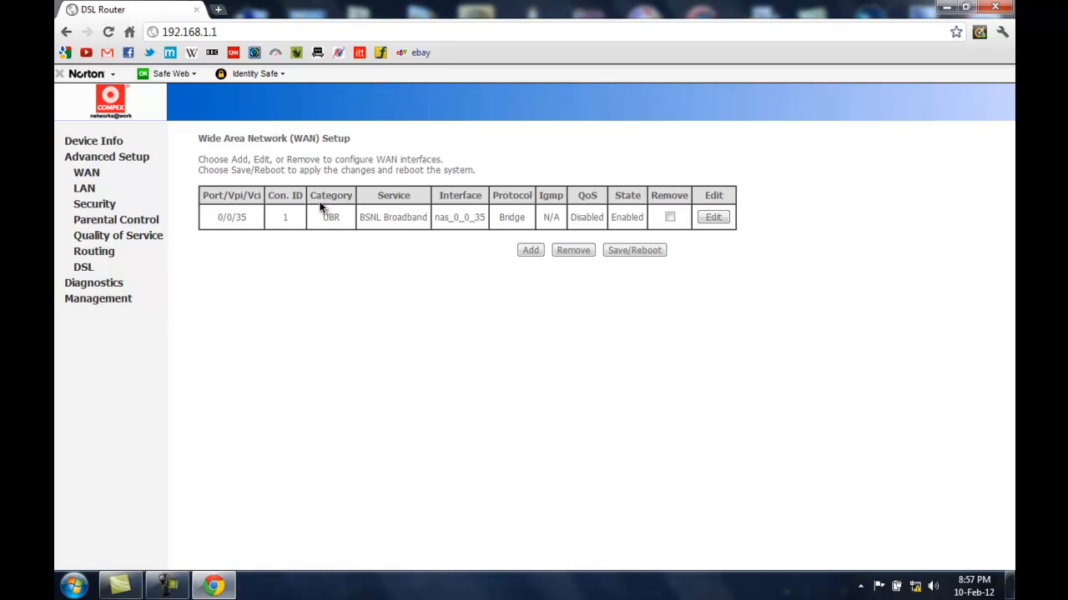
mouse_move(315, 200)
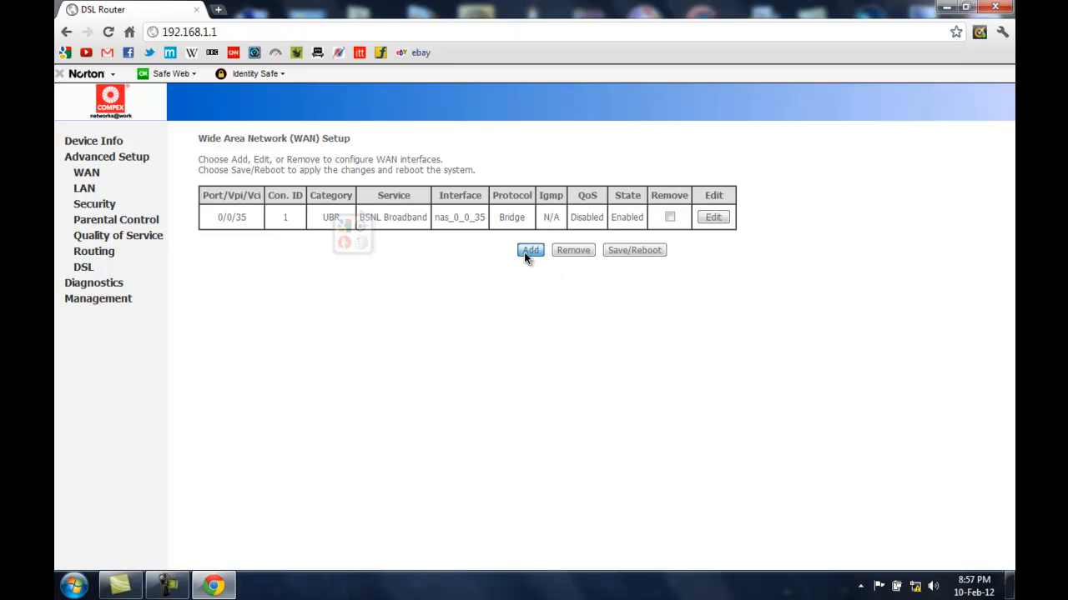
- Add a new WAN connection to reach the ATM PVC form (VPI 0, VCI 35)
click(530, 250)
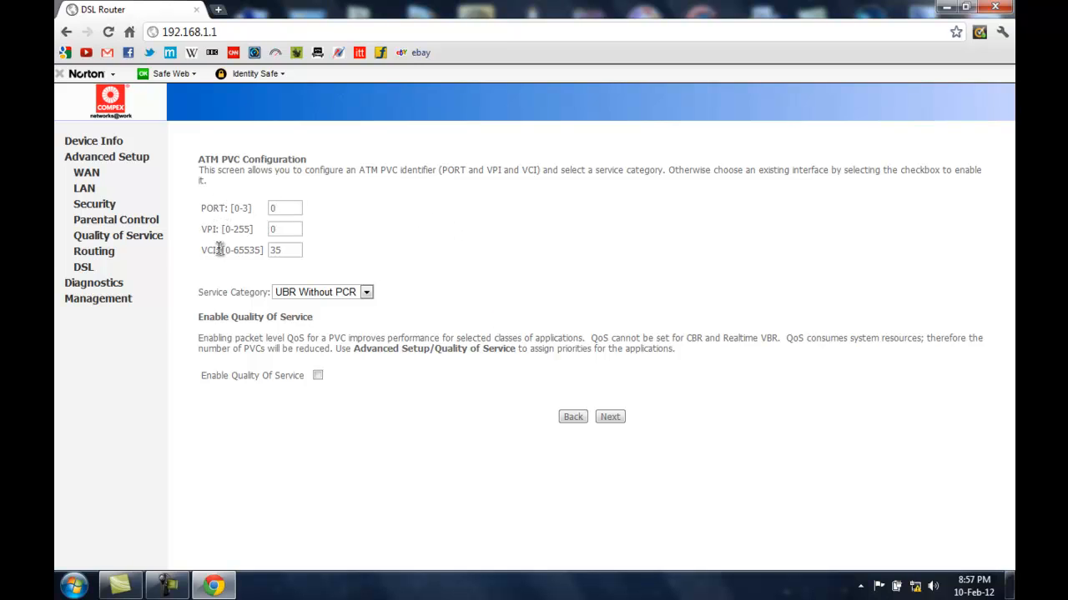
mouse_move(338, 286)
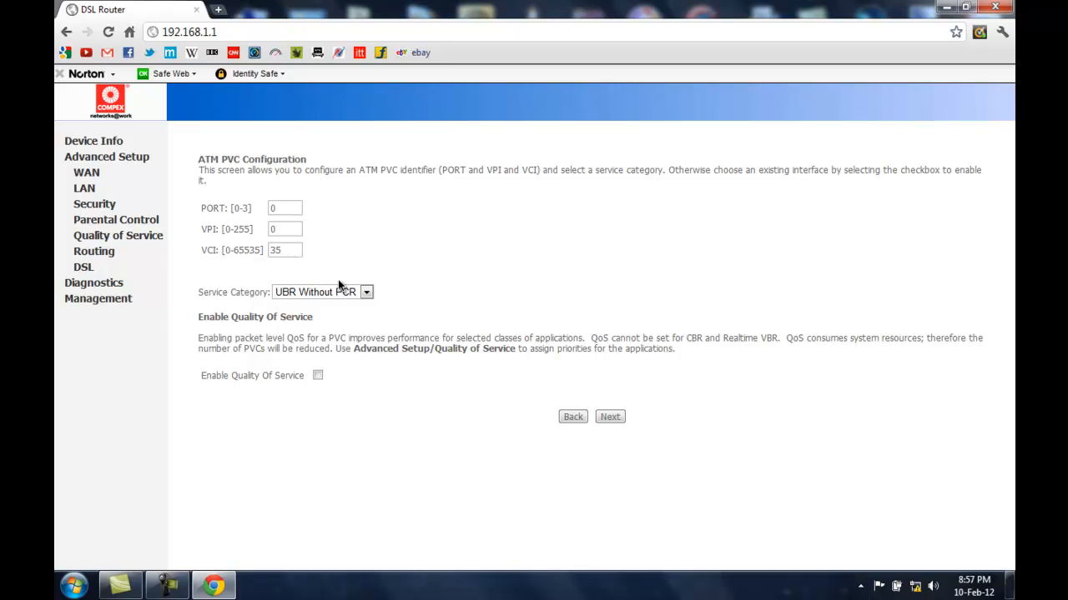
mouse_move(262, 192)
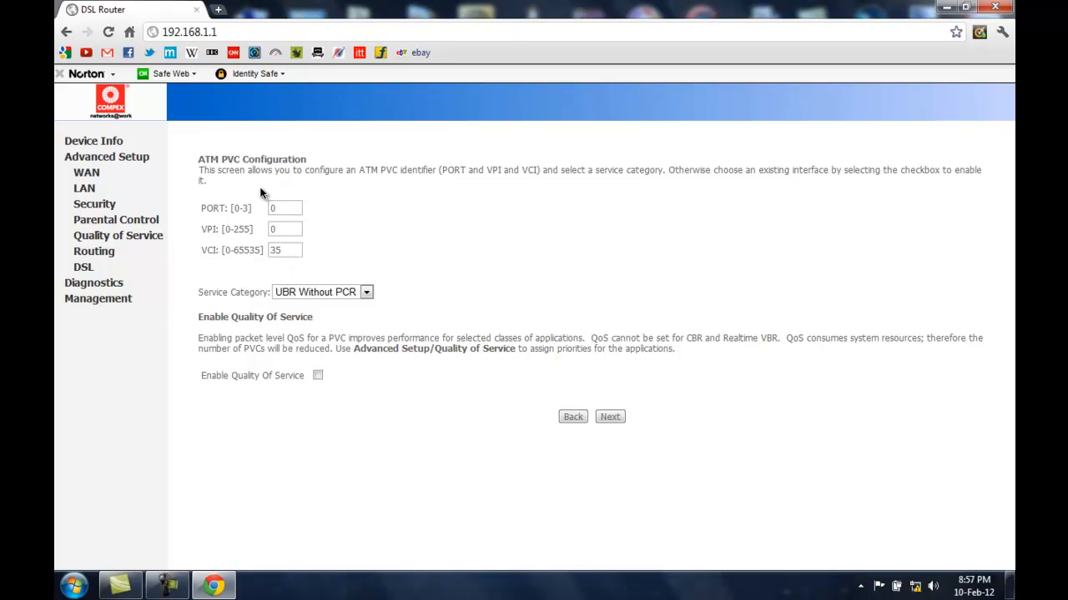
mouse_move(291, 194)
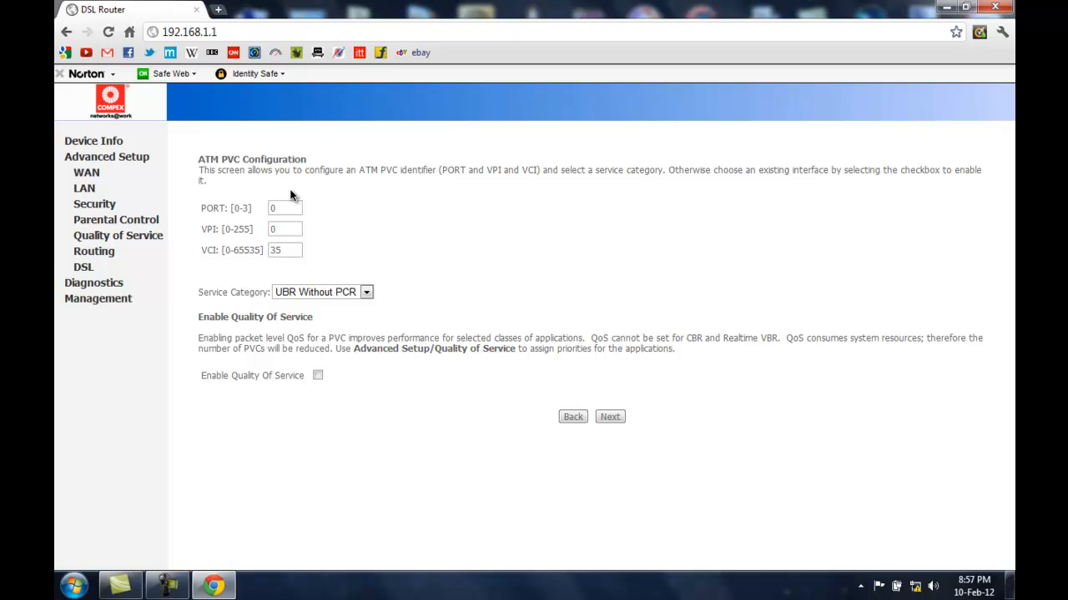
mouse_move(467, 197)
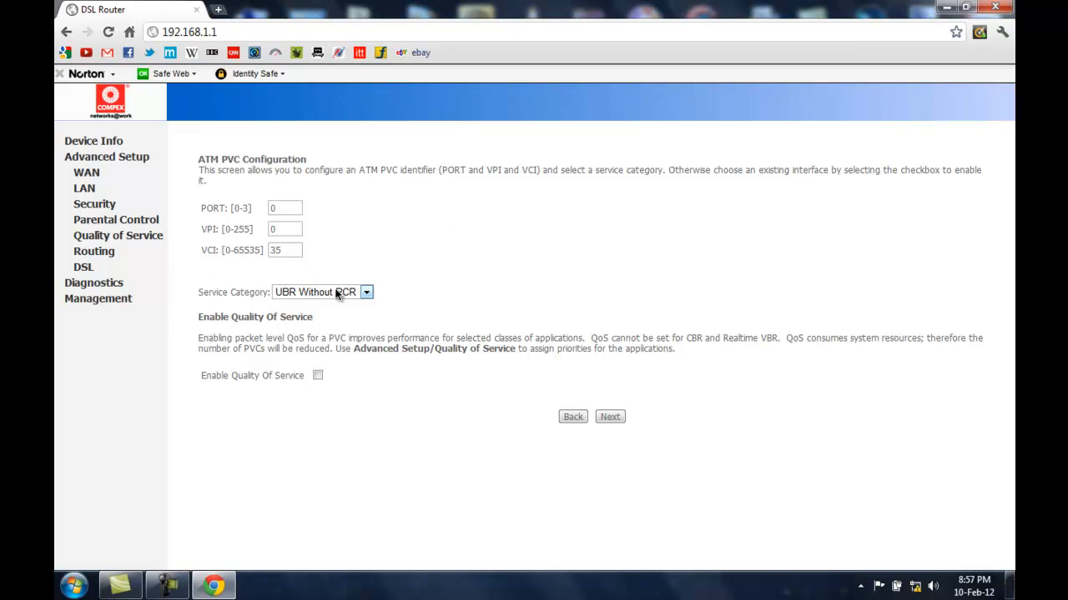
- Accept the PVC settings and choose PPP over Ethernet (PPPoE) as the connection type
click(610, 416)
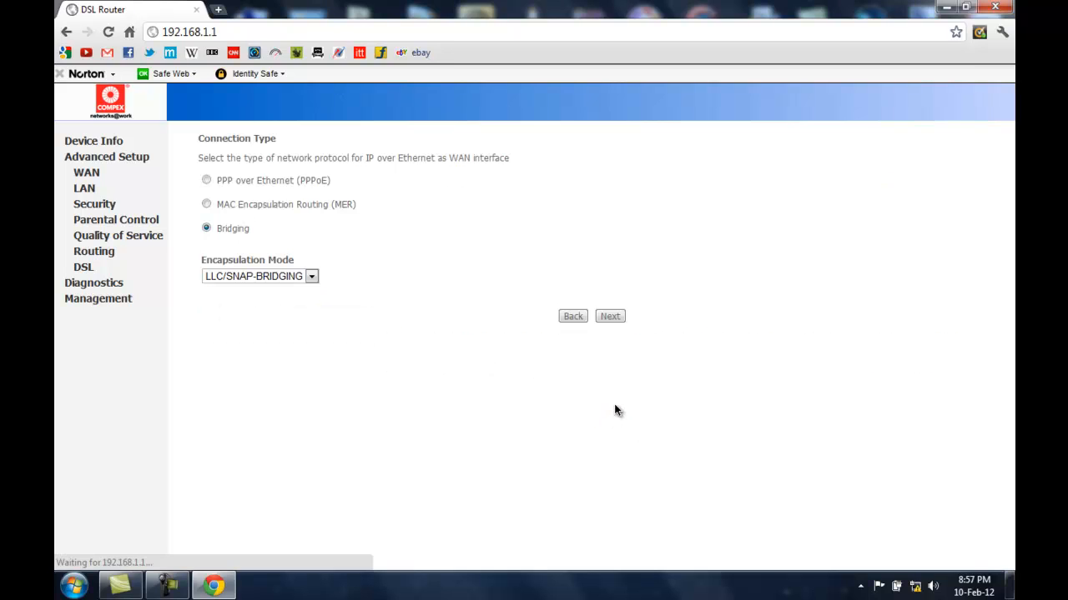
mouse_move(230, 179)
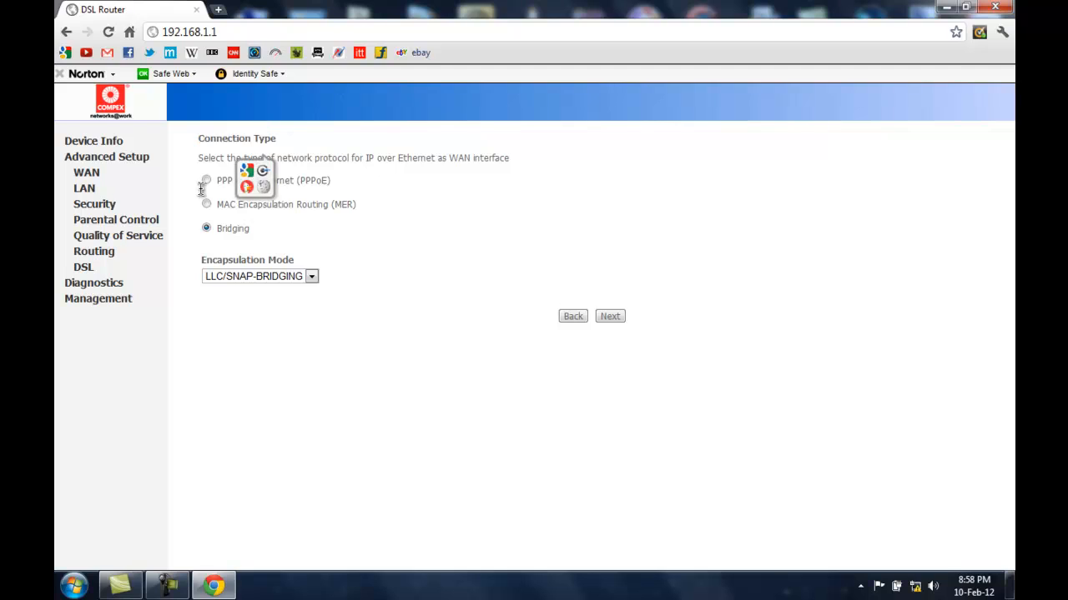
click(206, 180)
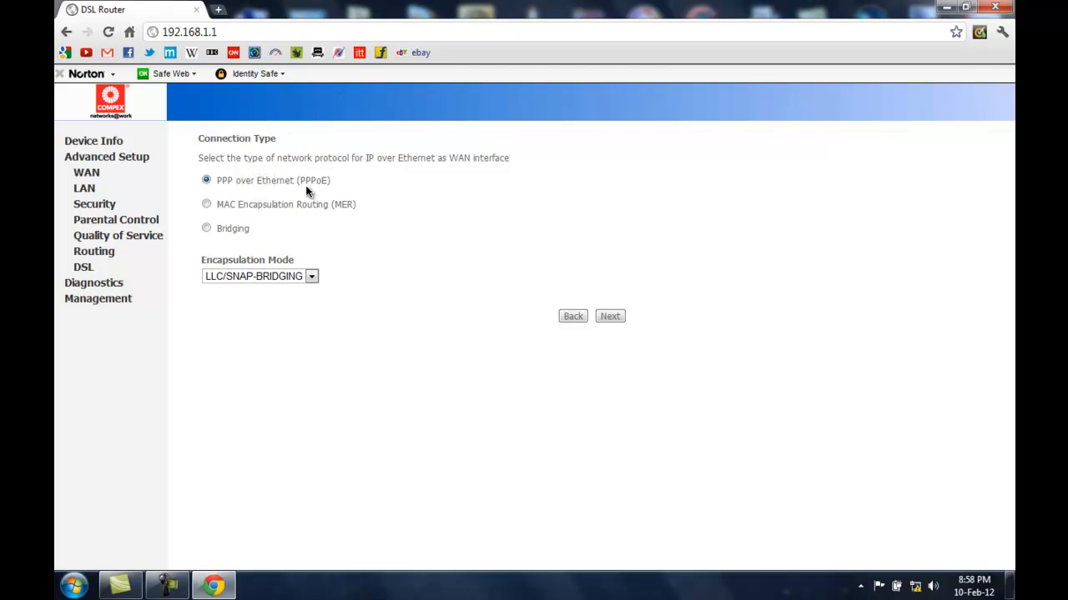
mouse_move(201, 259)
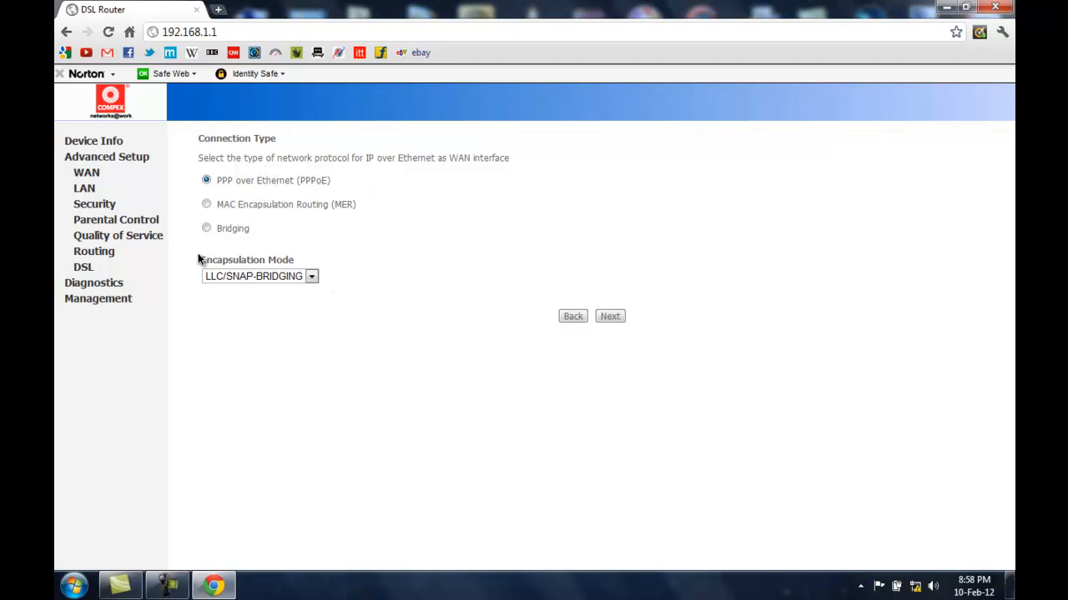
mouse_move(244, 323)
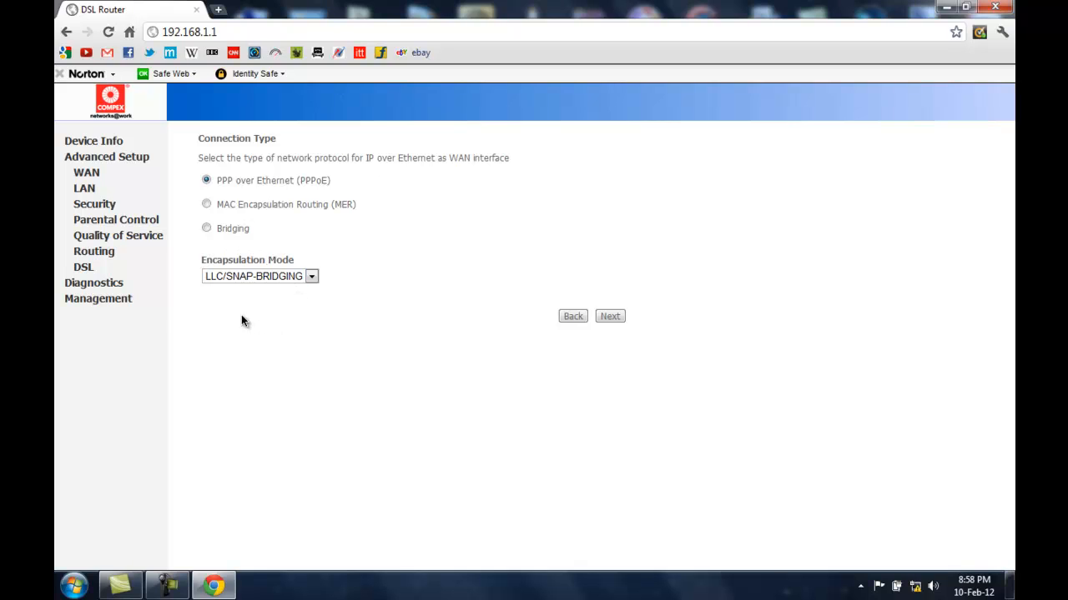
mouse_move(225, 292)
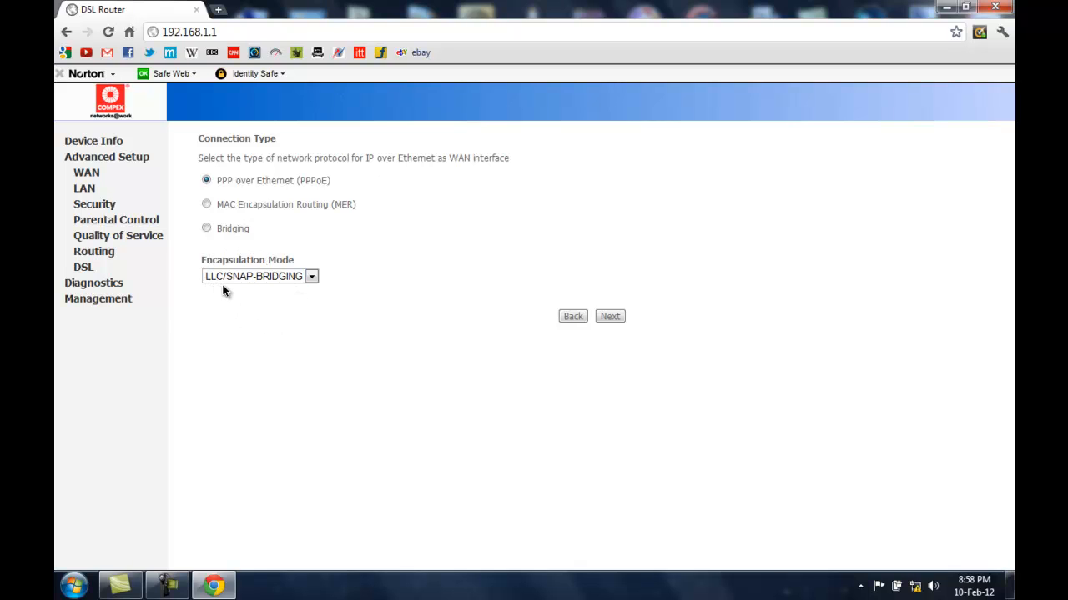
- Accept the PPPoE choice to reach the PPP username and password page
click(610, 316)
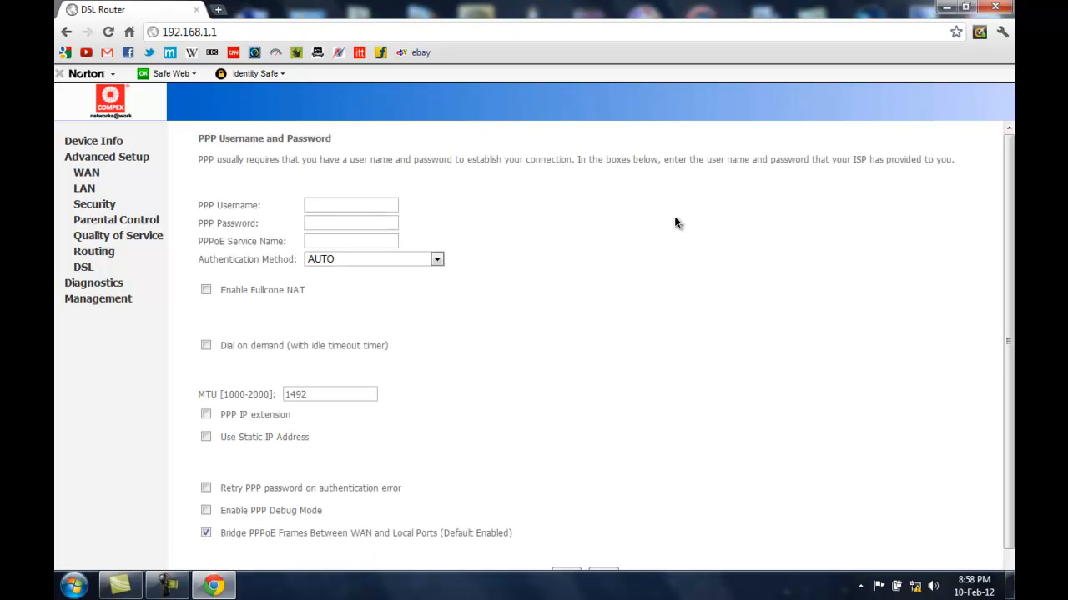
mouse_move(672, 223)
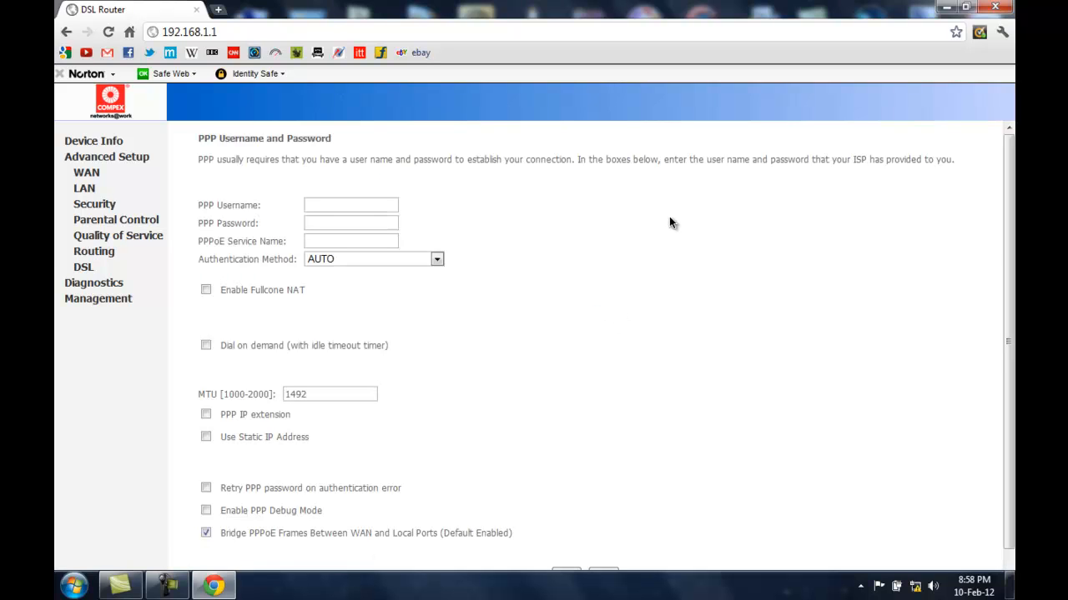
mouse_move(666, 222)
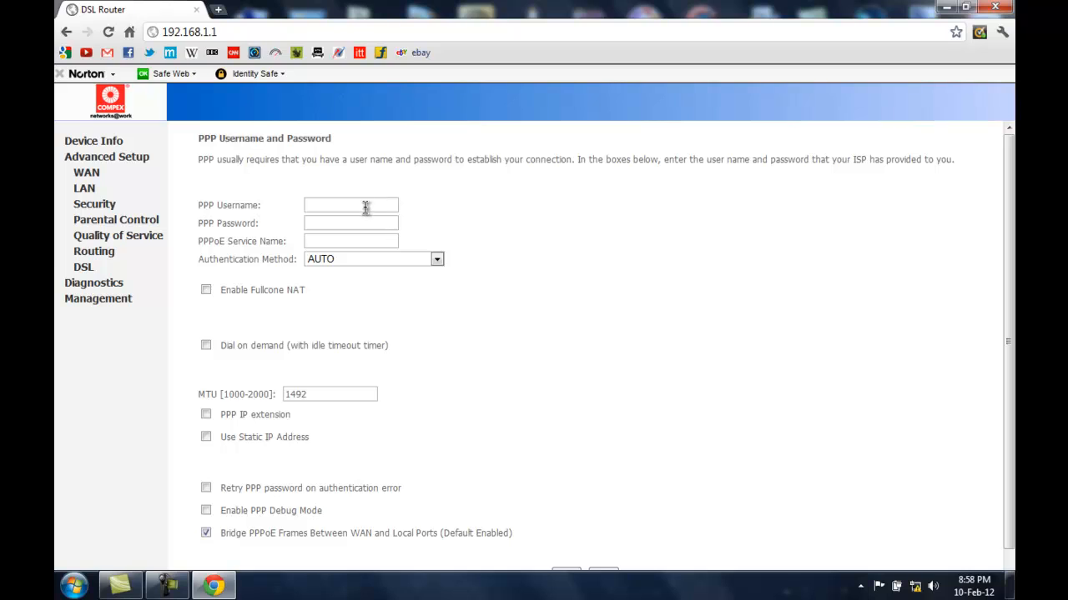
mouse_move(511, 231)
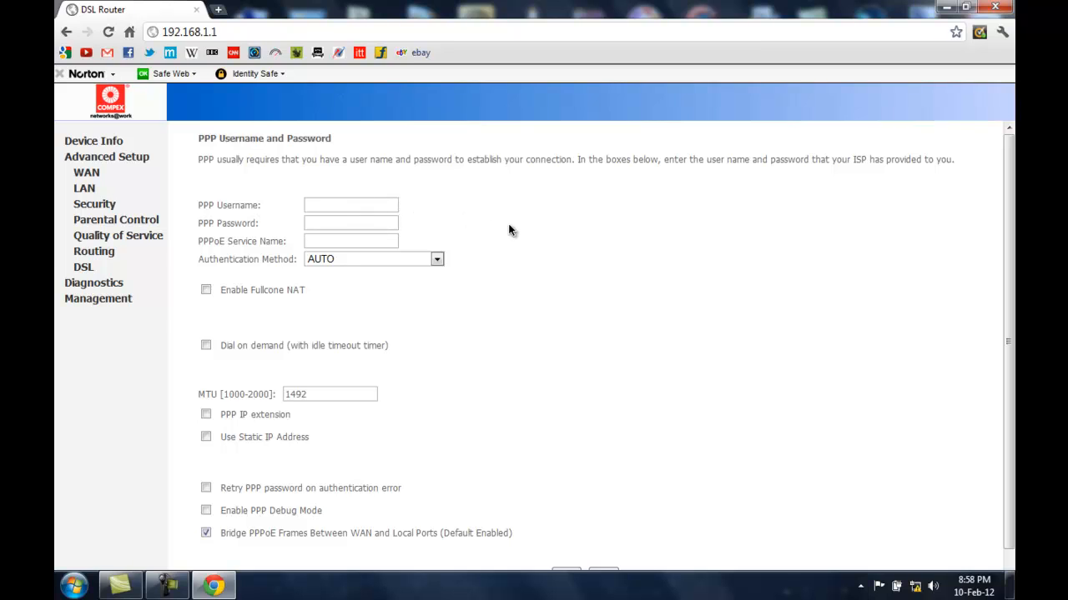
mouse_move(211, 307)
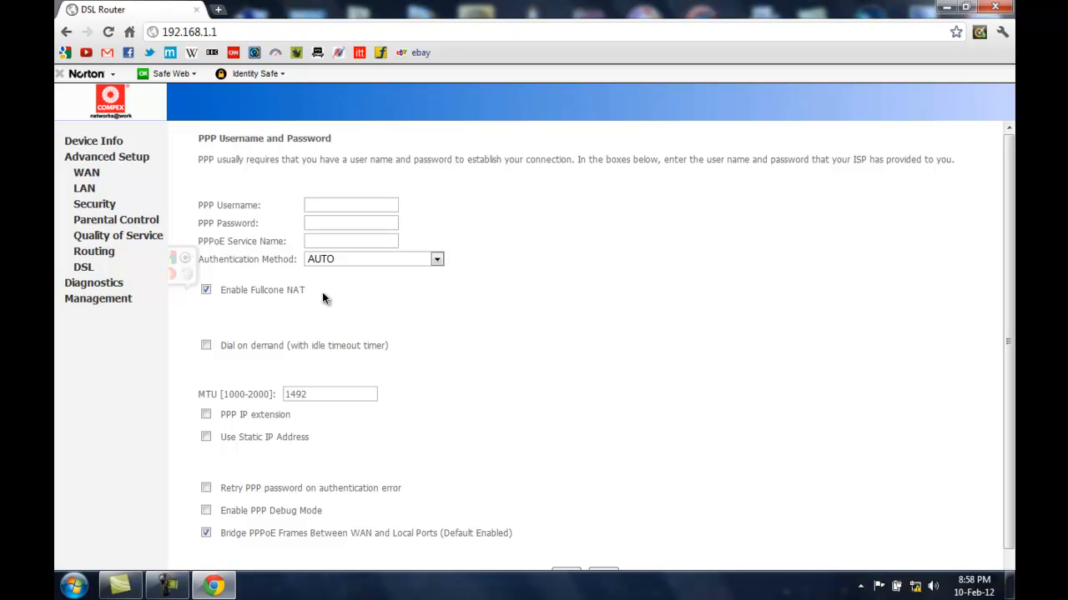
mouse_move(334, 304)
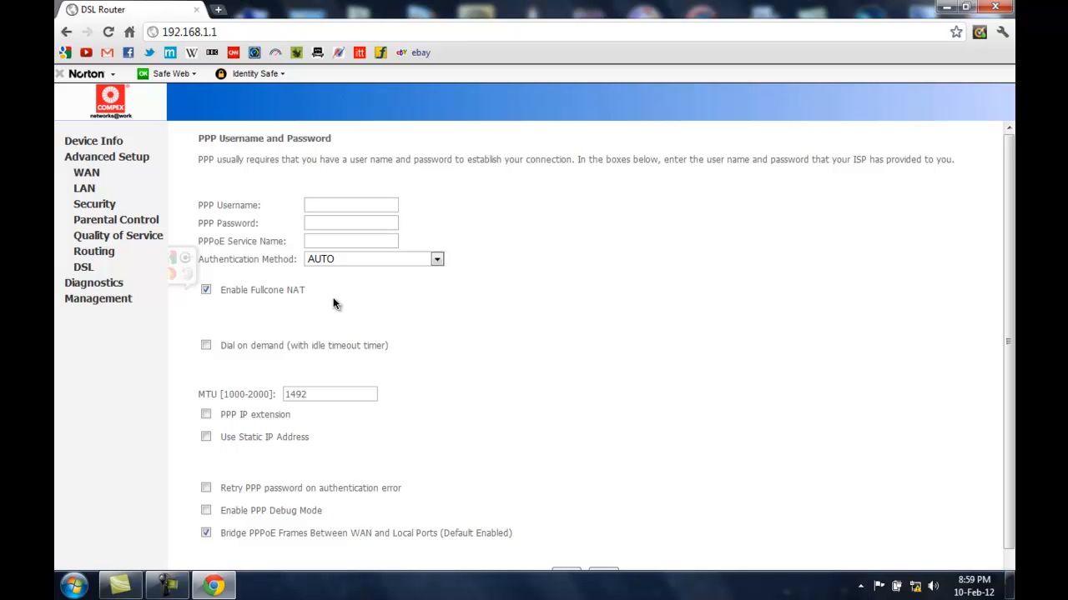
mouse_move(219, 354)
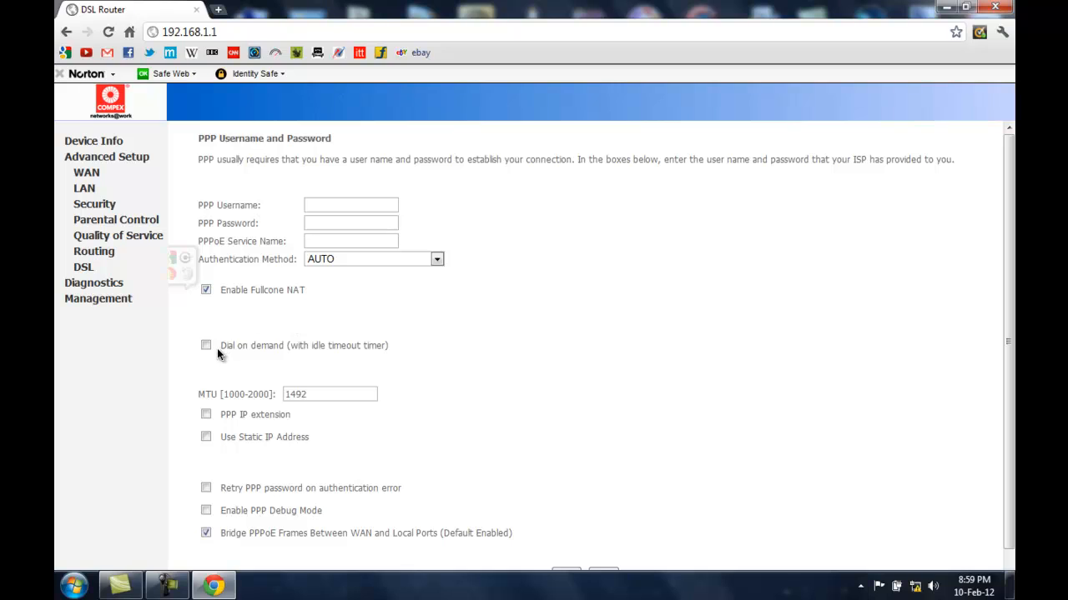
mouse_move(288, 346)
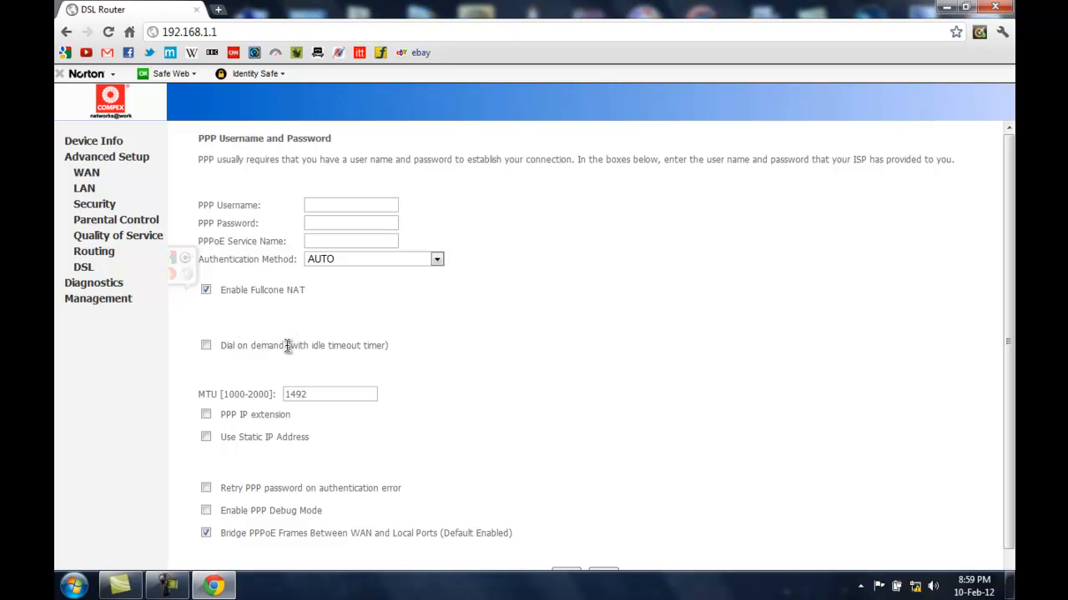
mouse_move(323, 347)
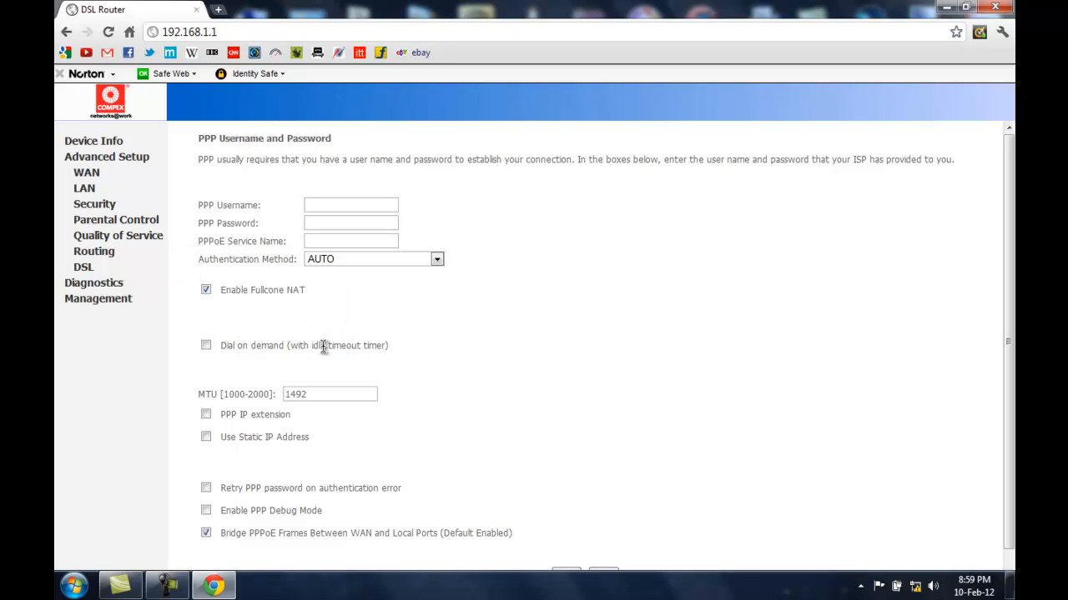
mouse_move(267, 345)
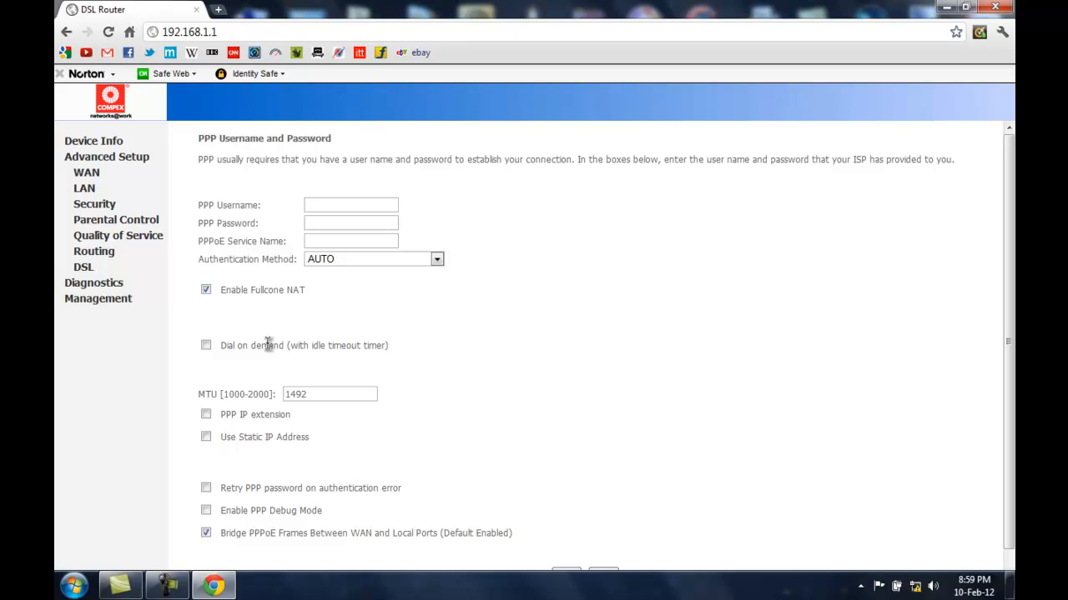
mouse_move(256, 345)
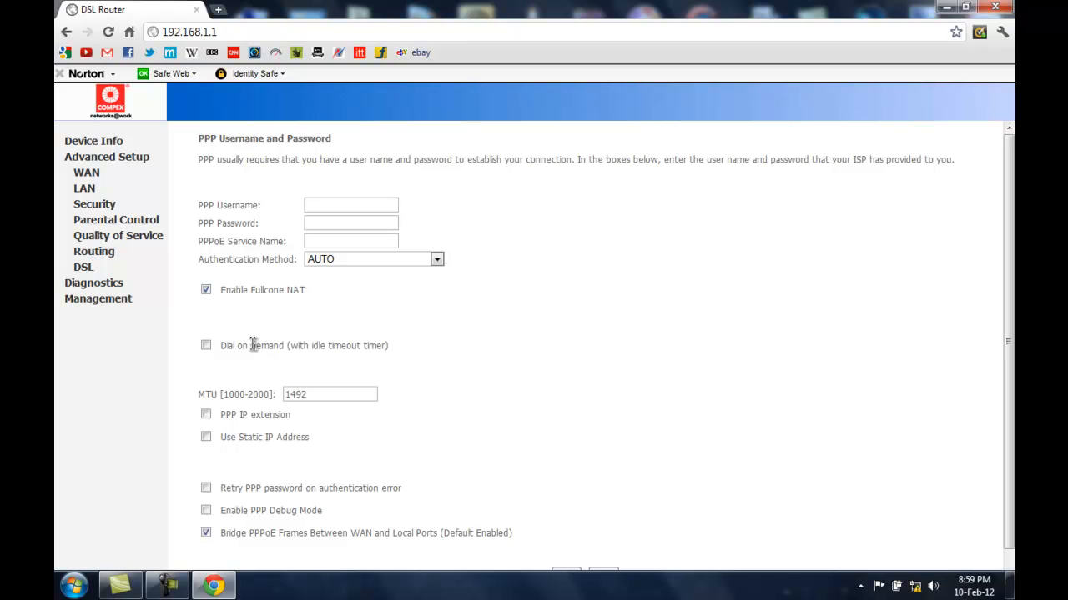
mouse_move(655, 247)
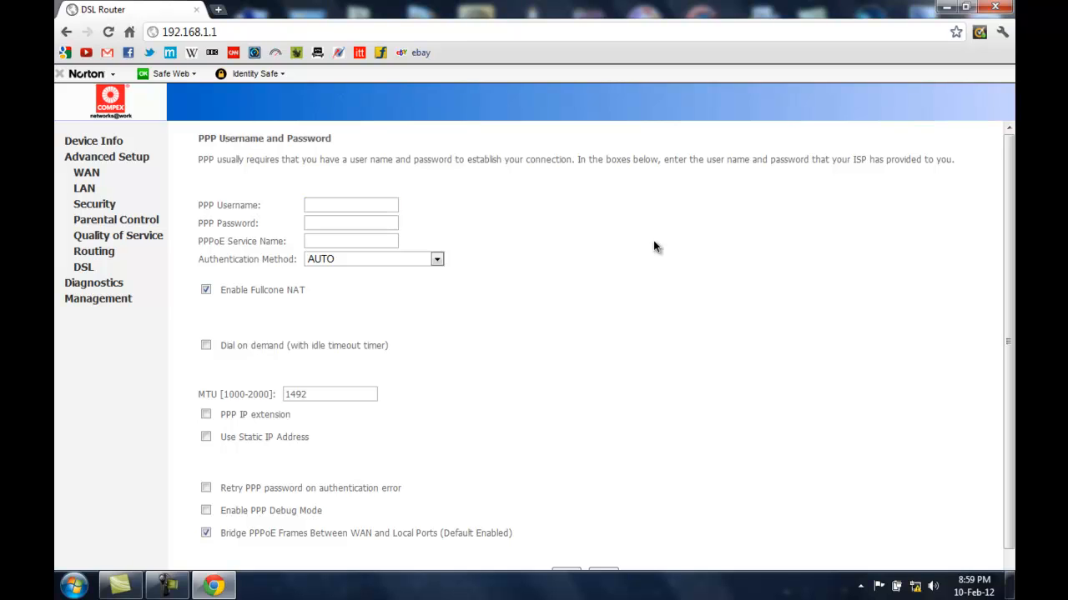
mouse_move(175, 77)
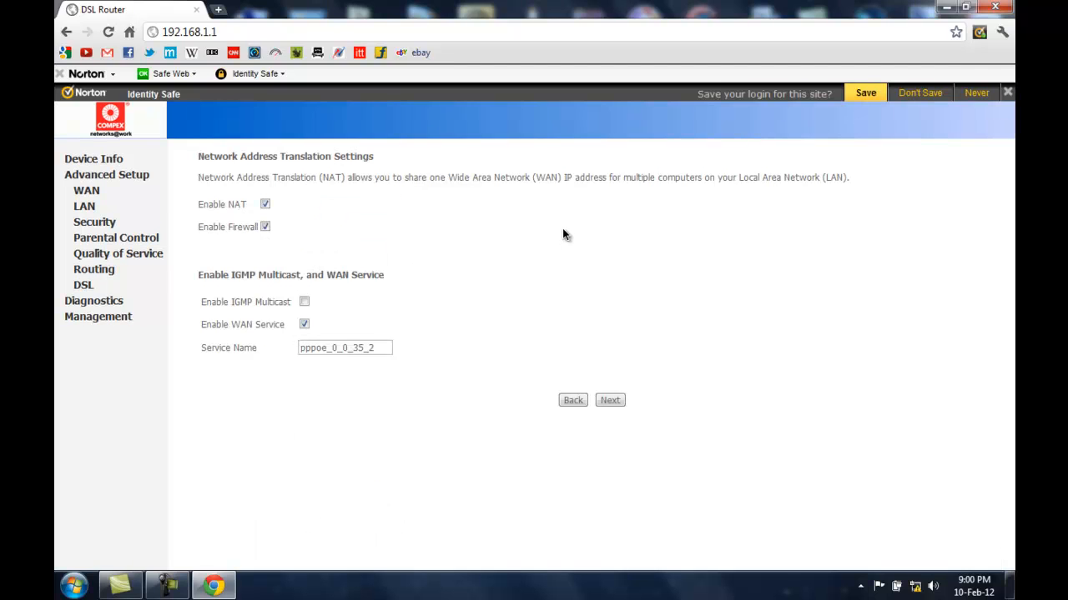
mouse_move(404, 262)
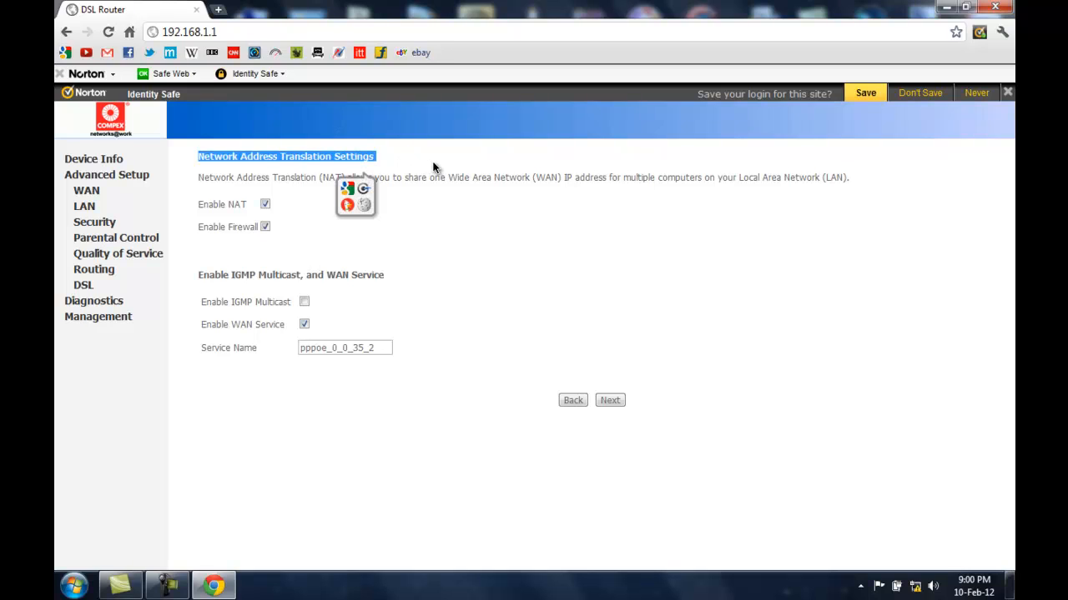
mouse_move(592, 272)
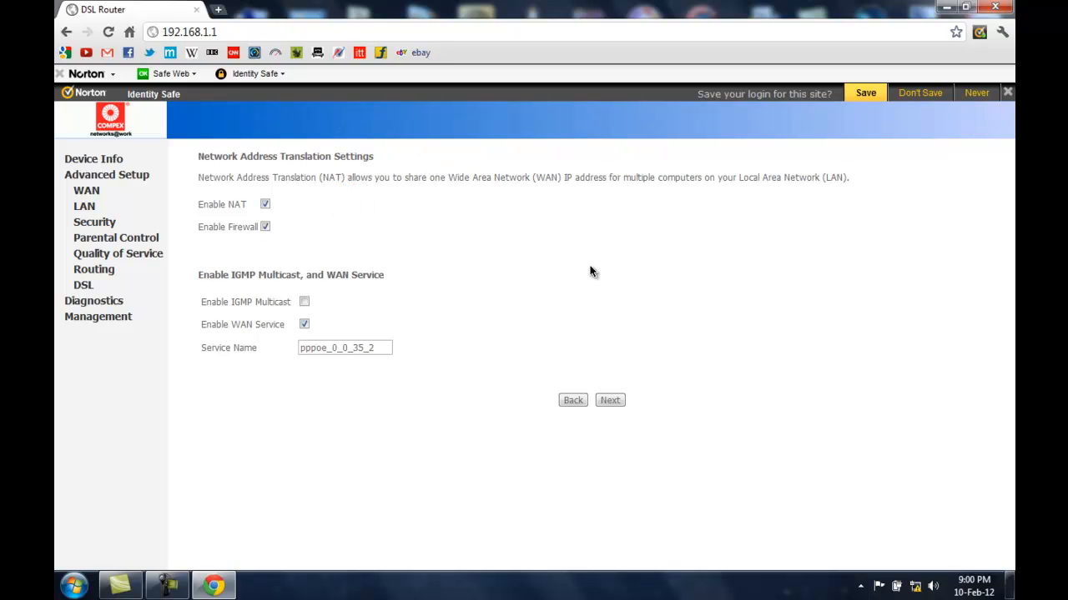
mouse_move(219, 347)
text(BSNL)
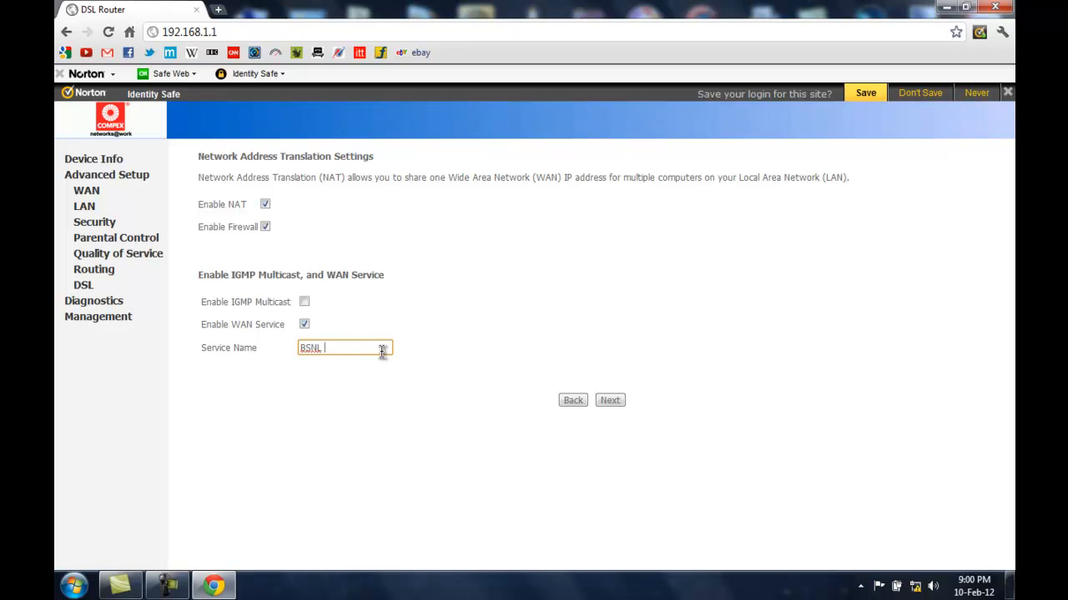
- Enter 'BSNL Broadband' as the WAN service name
text(Bro)
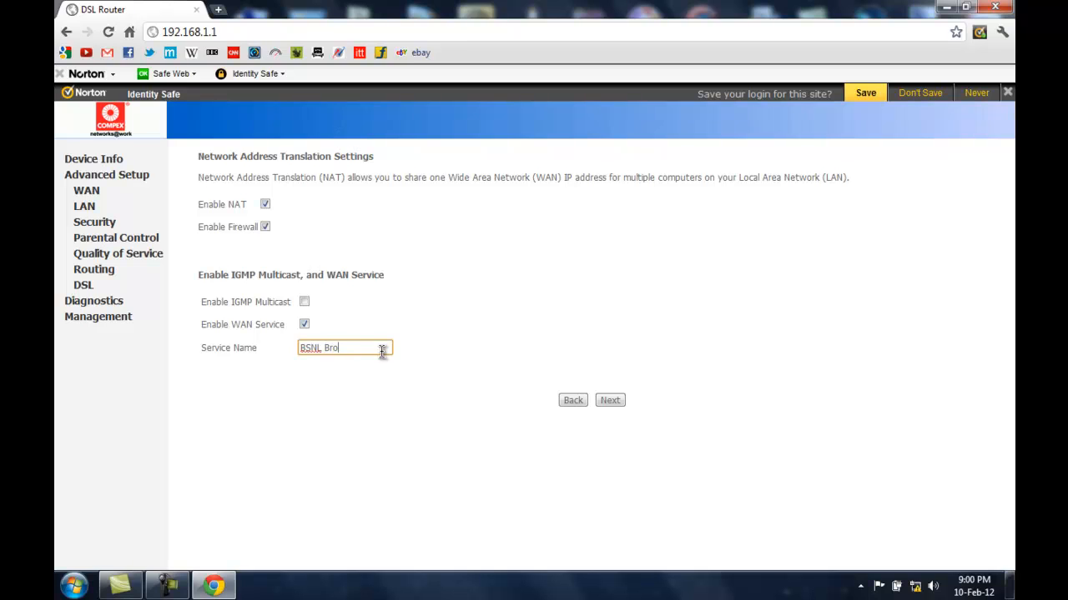
text(adband)
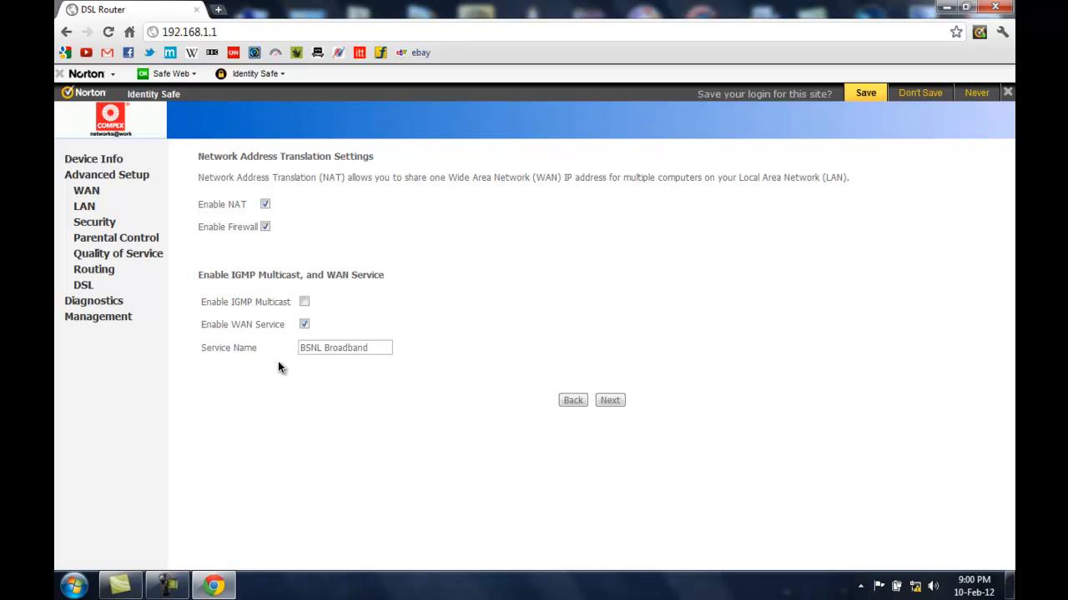
mouse_move(396, 384)
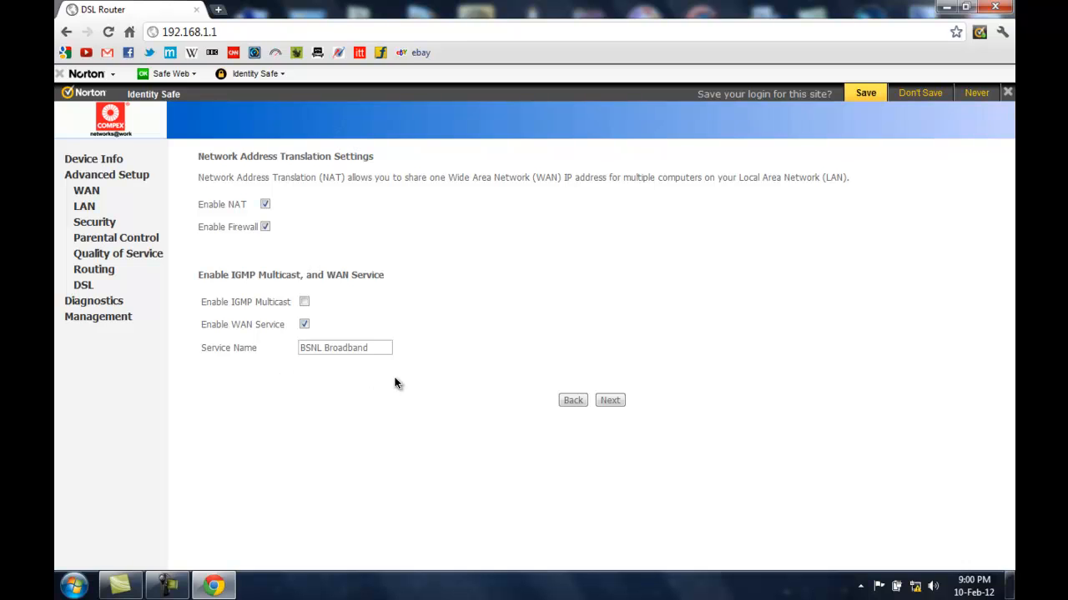
mouse_move(453, 390)
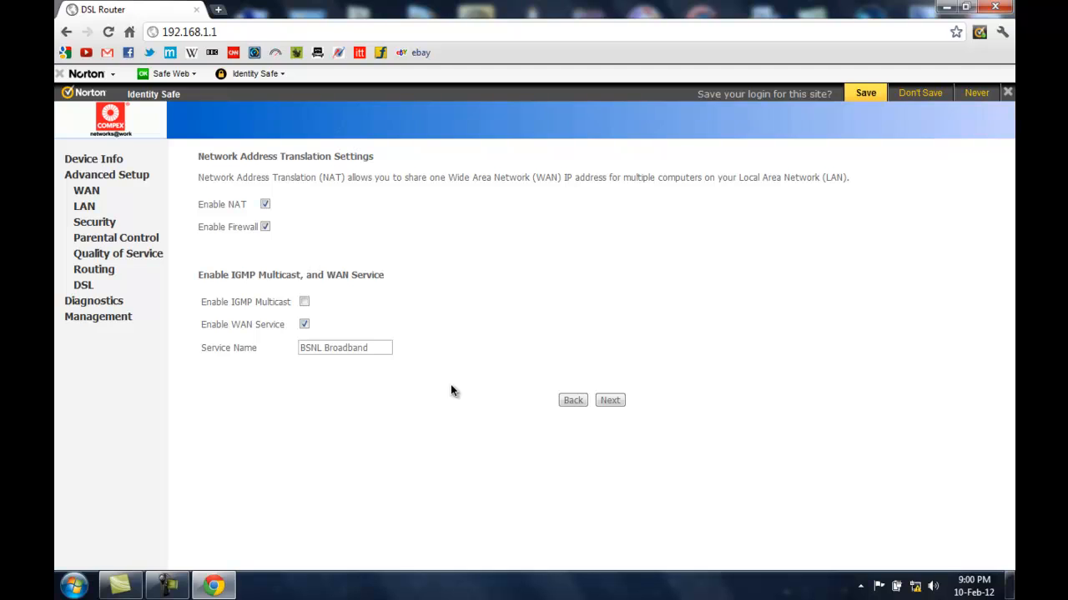
mouse_move(708, 354)
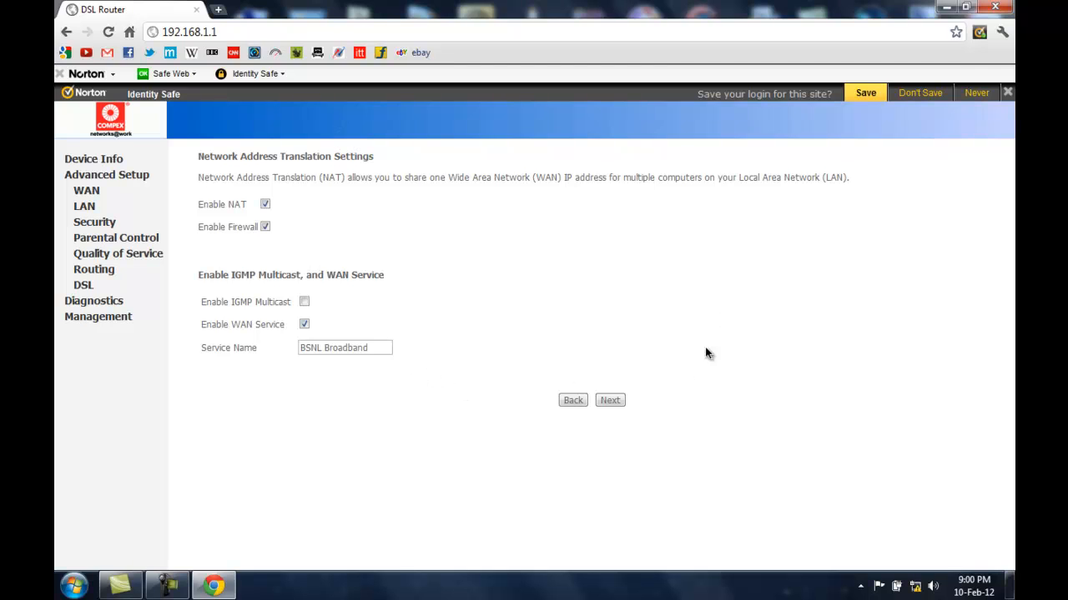
- Save the new PPPoE connection from the summary and return to the WAN list
click(608, 400)
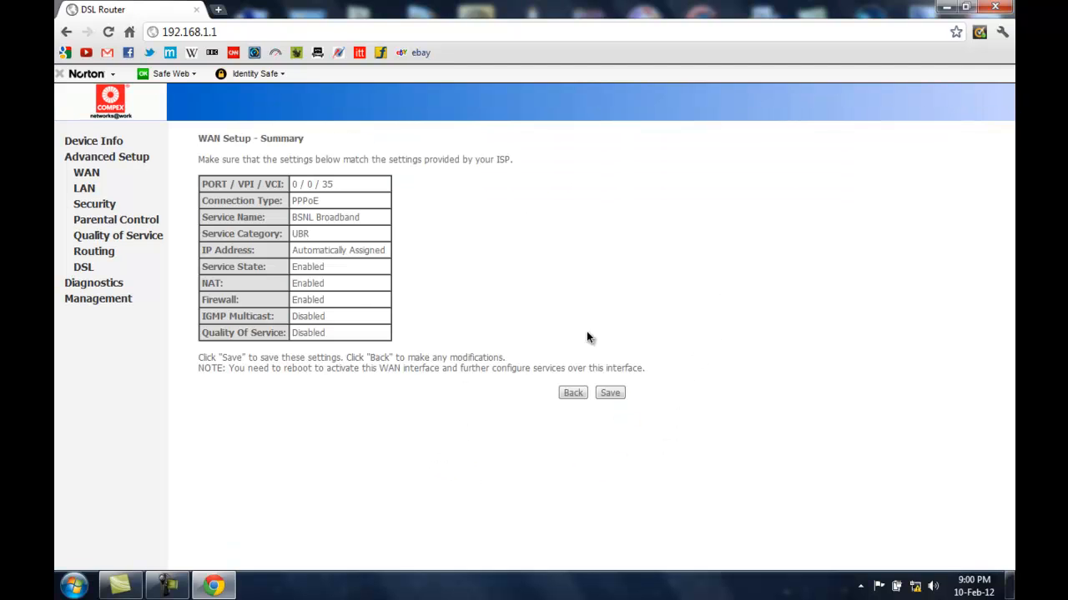
click(609, 393)
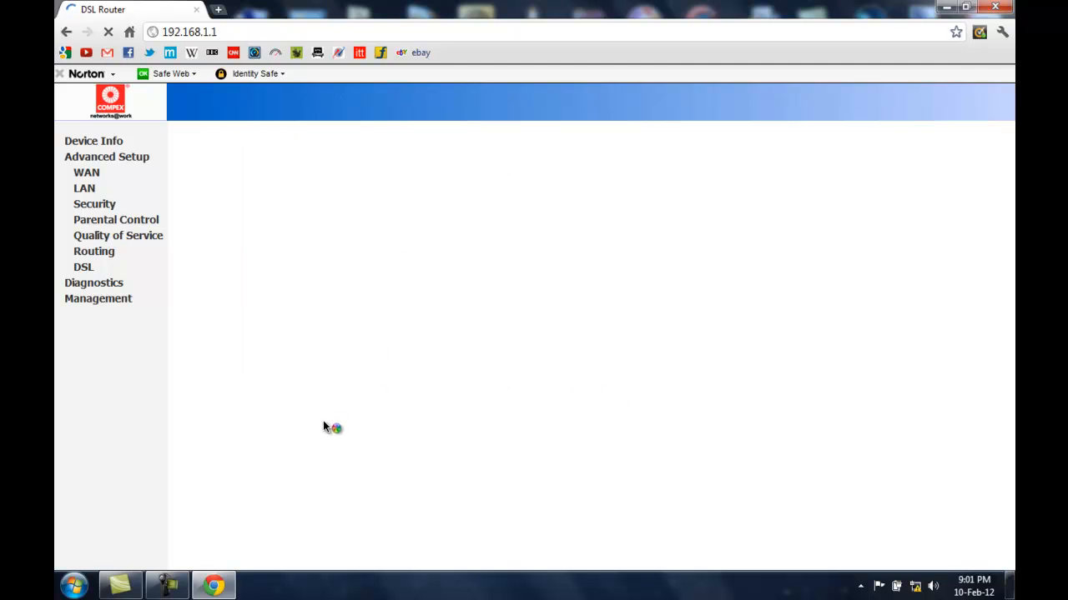
click(86, 173)
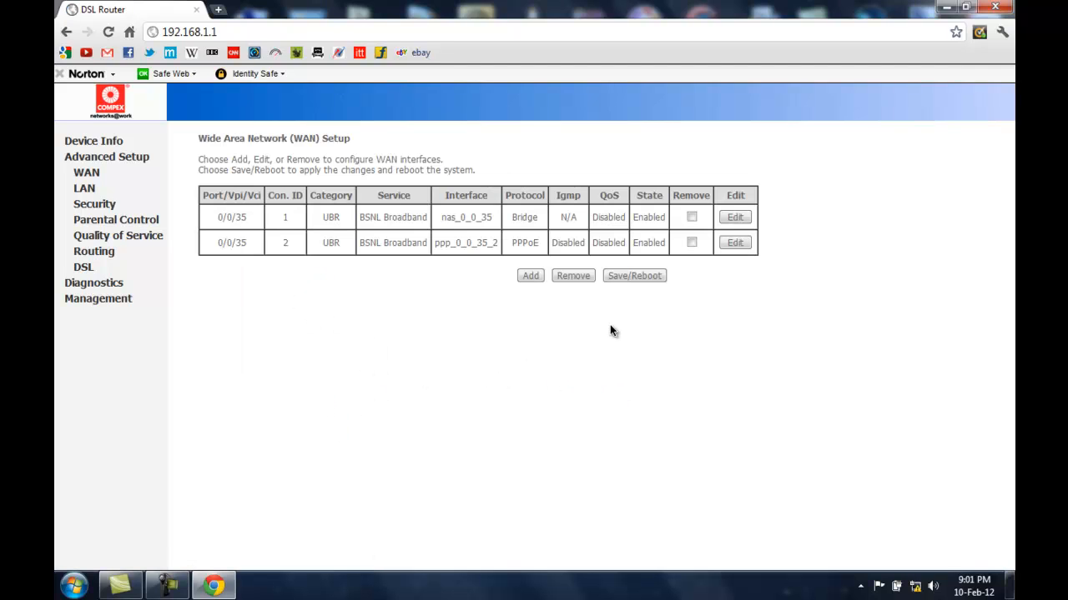
mouse_move(633, 275)
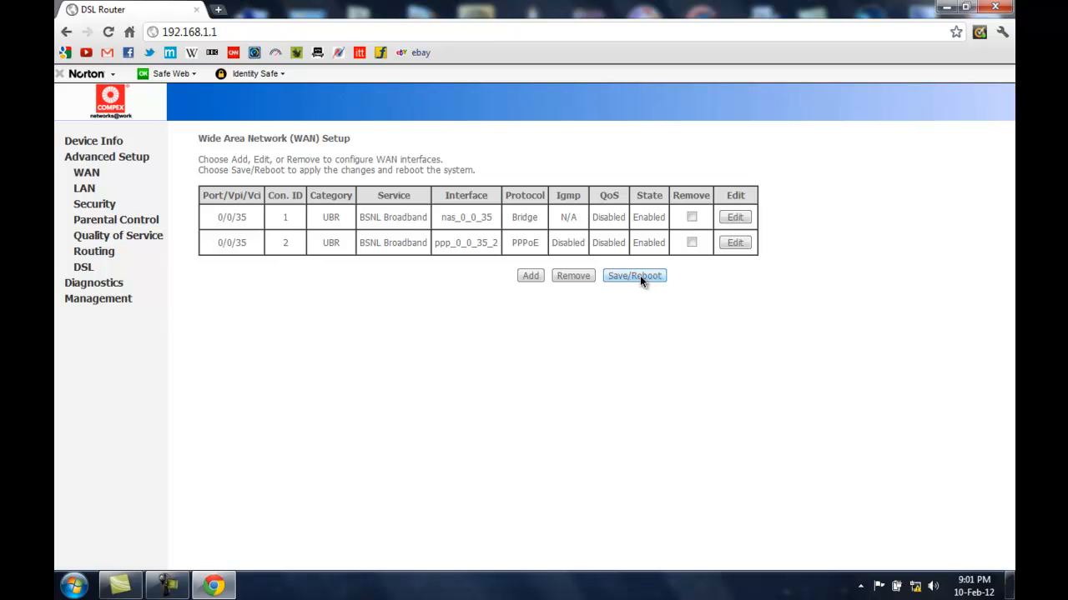
- Trigger Save/Reboot on the WAN Setup page
click(634, 276)
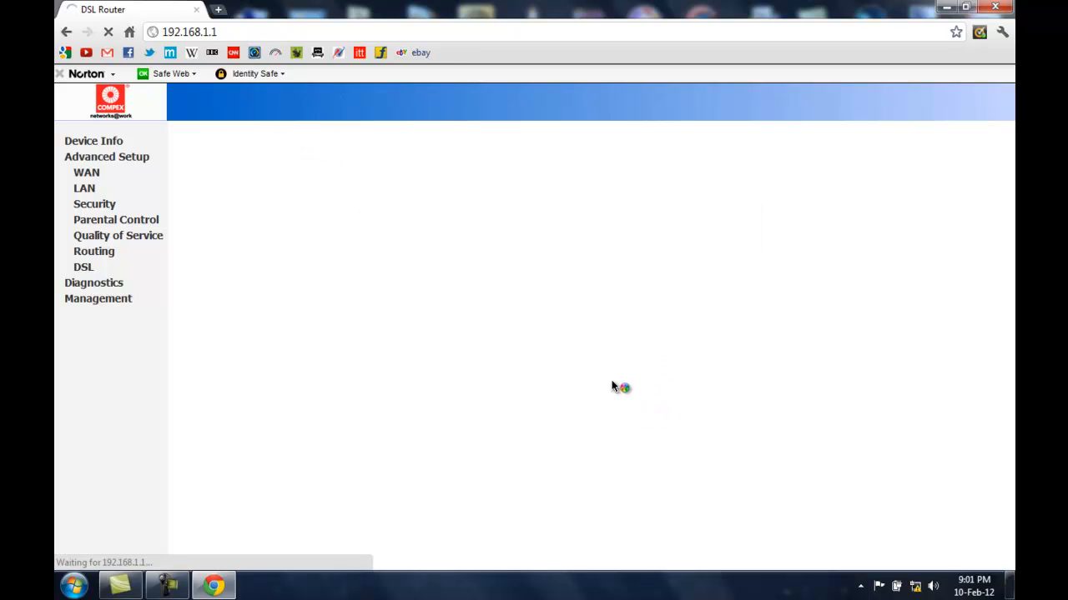
mouse_move(340, 274)
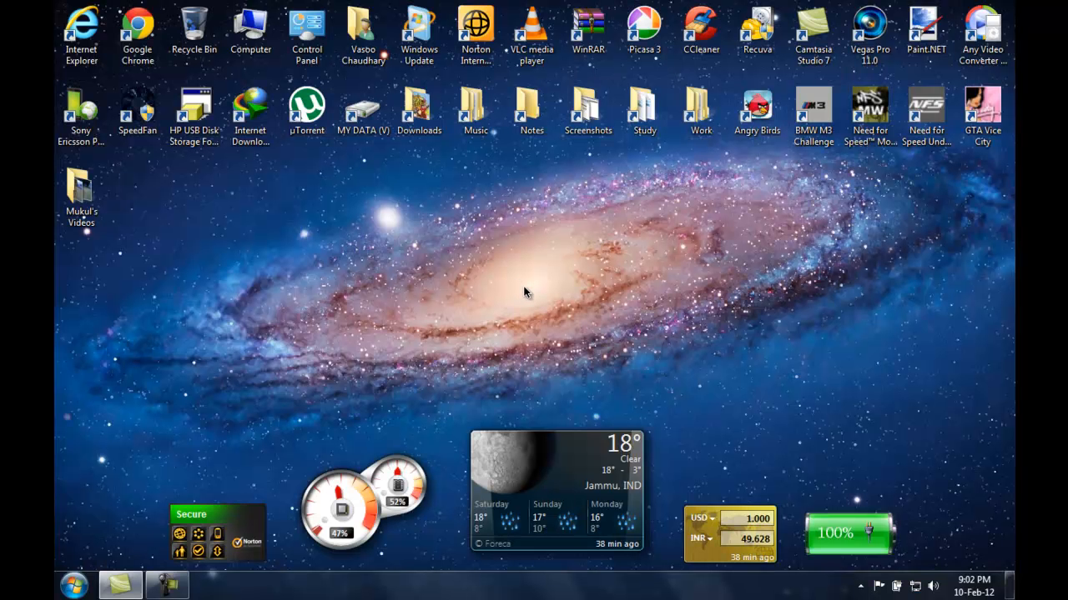
mouse_move(917, 567)
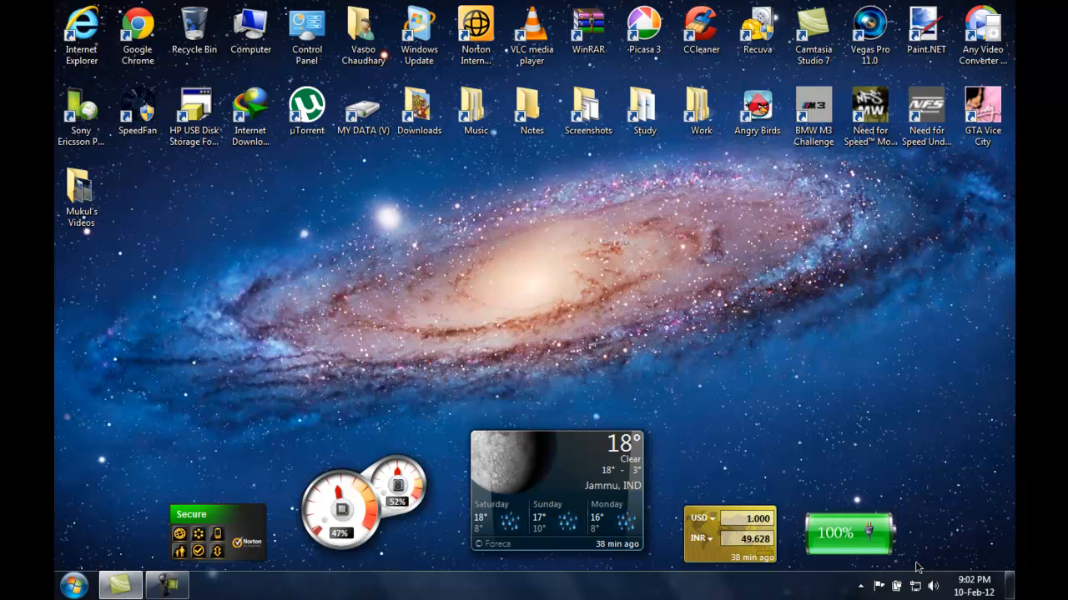
mouse_move(914, 585)
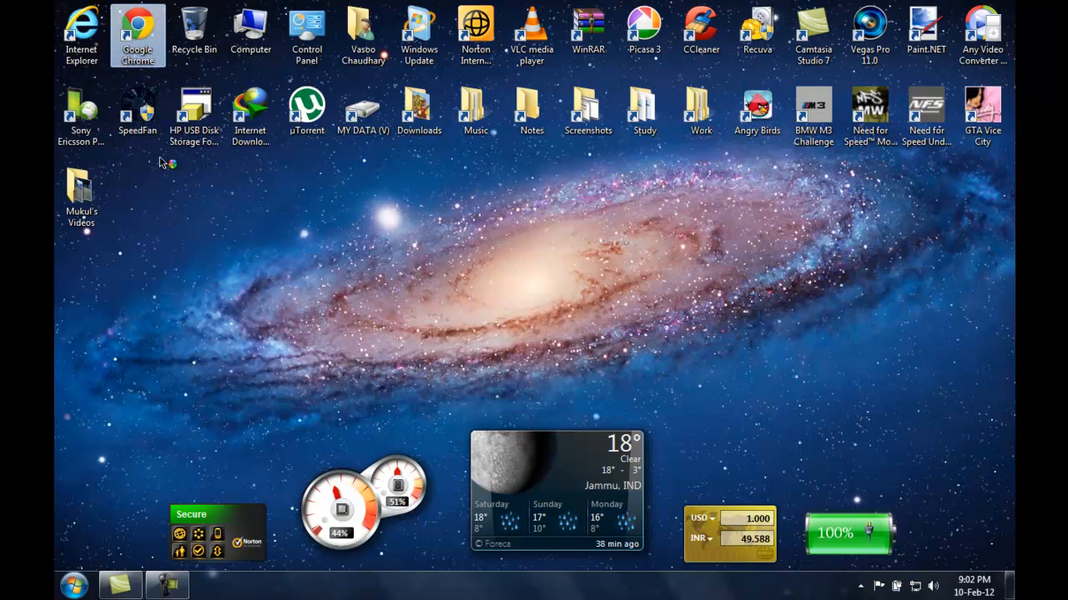
- Reopen Google Chrome from the desktop shortcut to load google.co.in
double_click(138, 33)
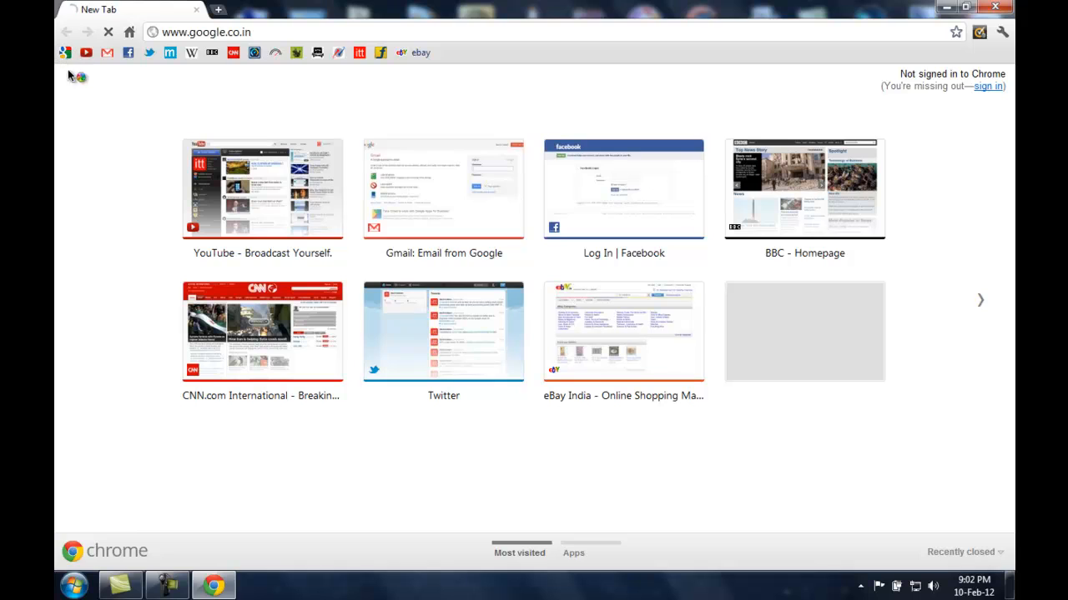